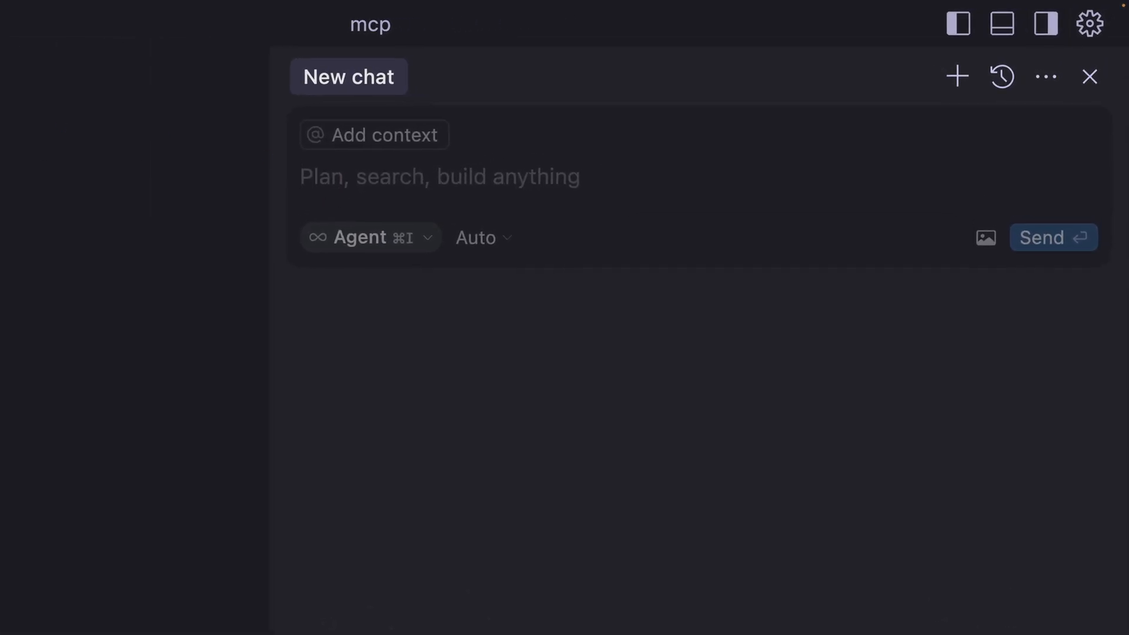
{"action": "mouse_move", "coordinate": [349, 210]}
{"action": "type", "text": "hi"}
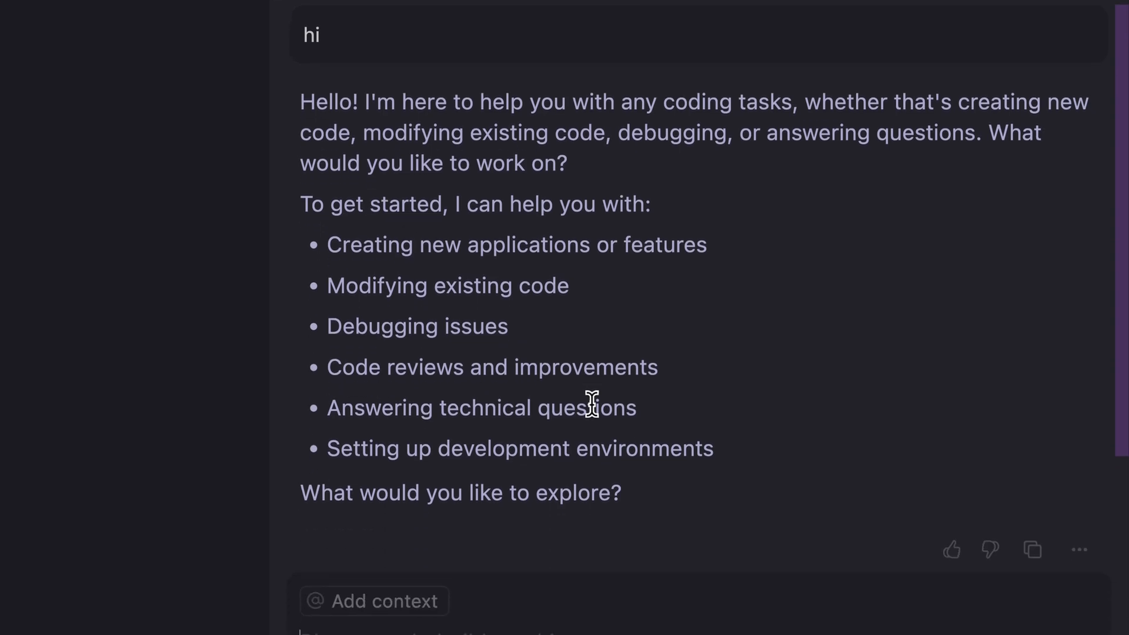
- Ask the agent 'What operating system that am using' and get the macOS Sonoma answer
{"action": "scroll", "scroll_direction": "down", "scroll_amount": 3}
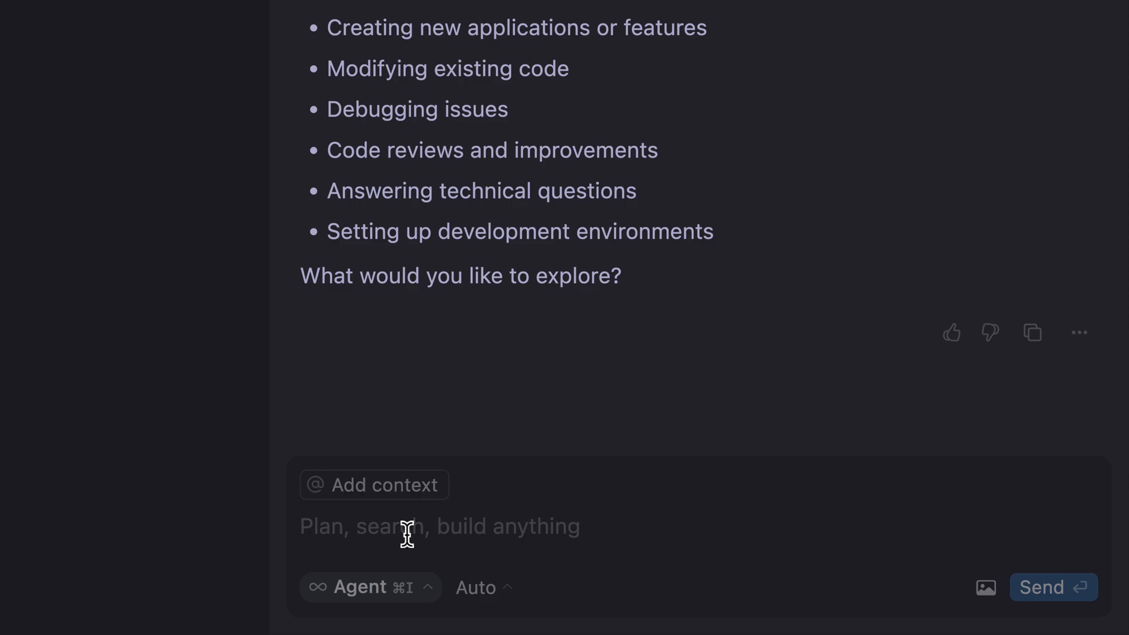
{"action": "type", "text": "Wgat"}
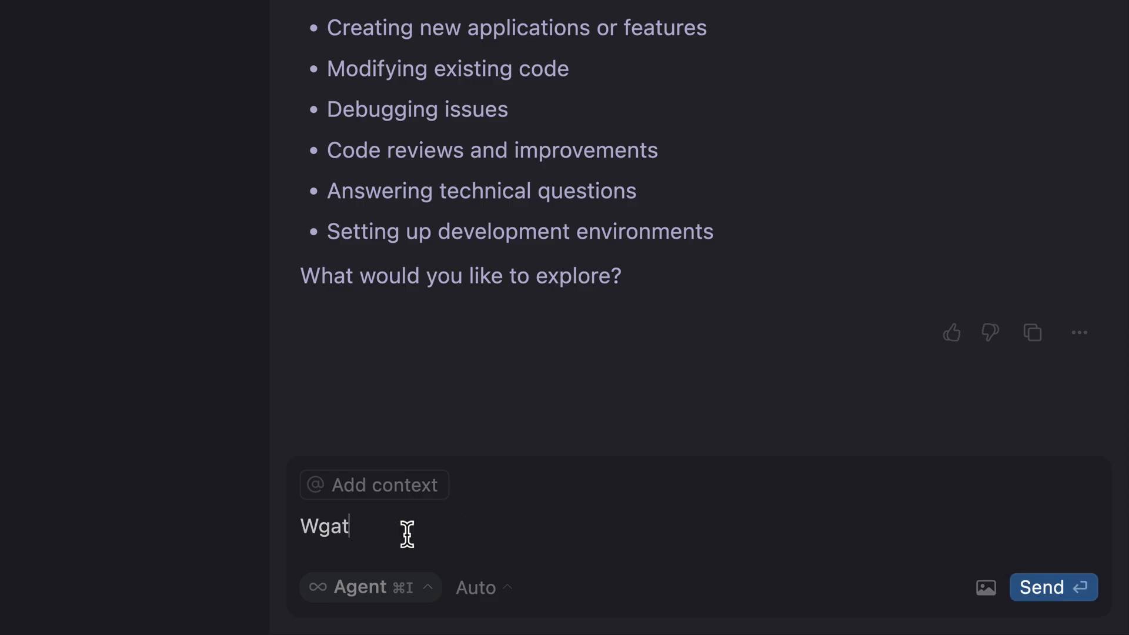
{"action": "type", "text": "What"}
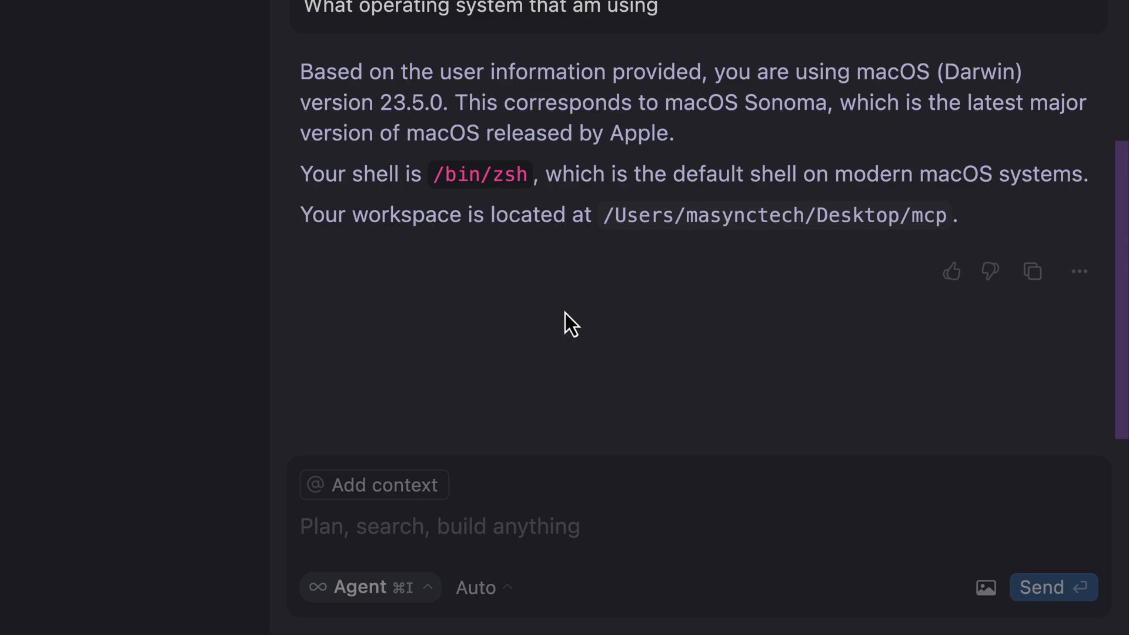
{"action": "mouse_move", "coordinate": [577, 337]}
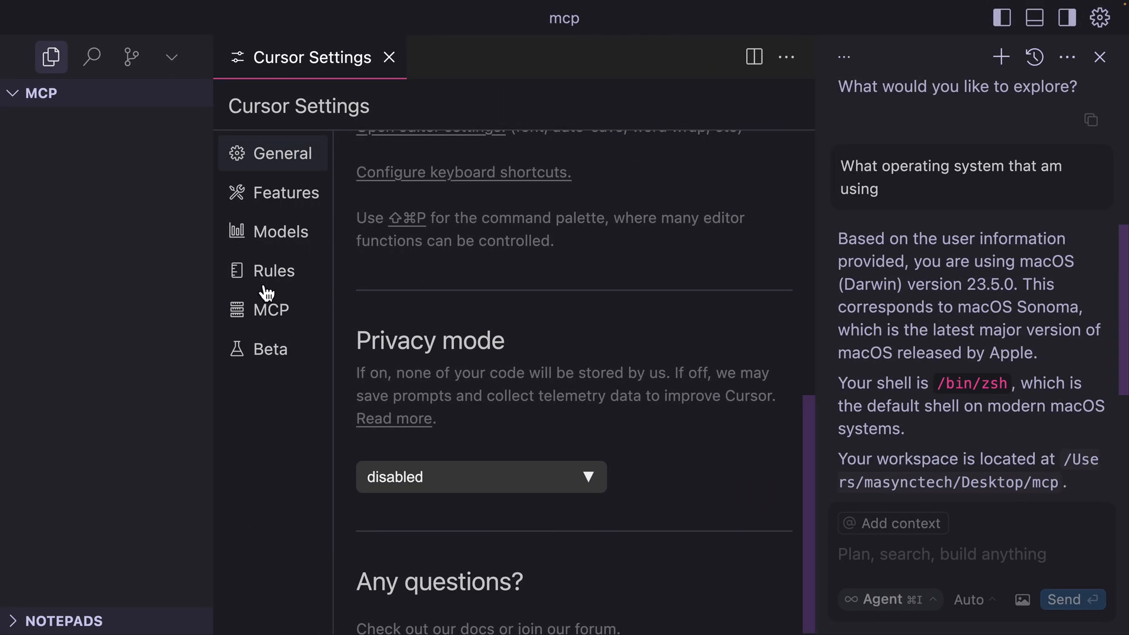
{"action": "left_click", "coordinate": [287, 192]}
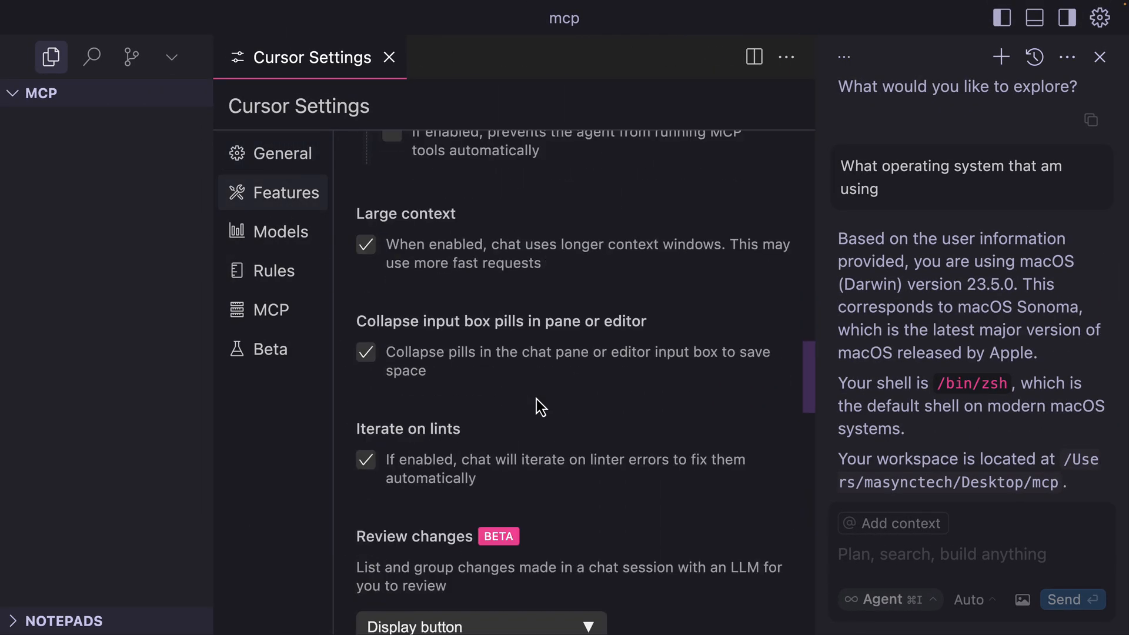
{"action": "scroll", "scroll_direction": "down", "scroll_amount": 3}
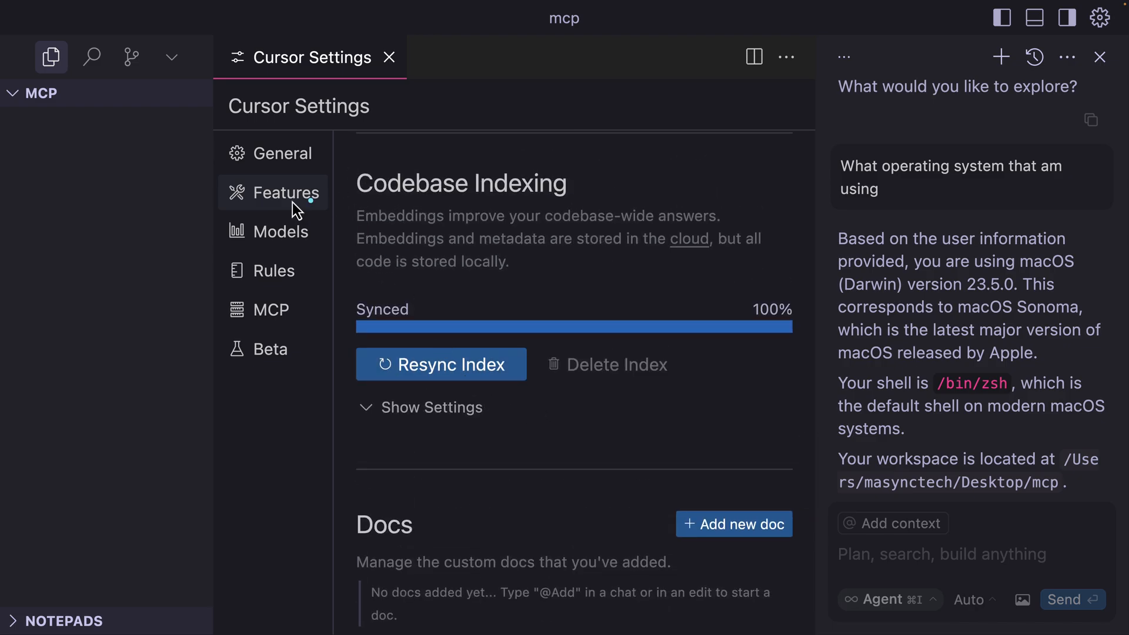
{"action": "mouse_move", "coordinate": [40, 156]}
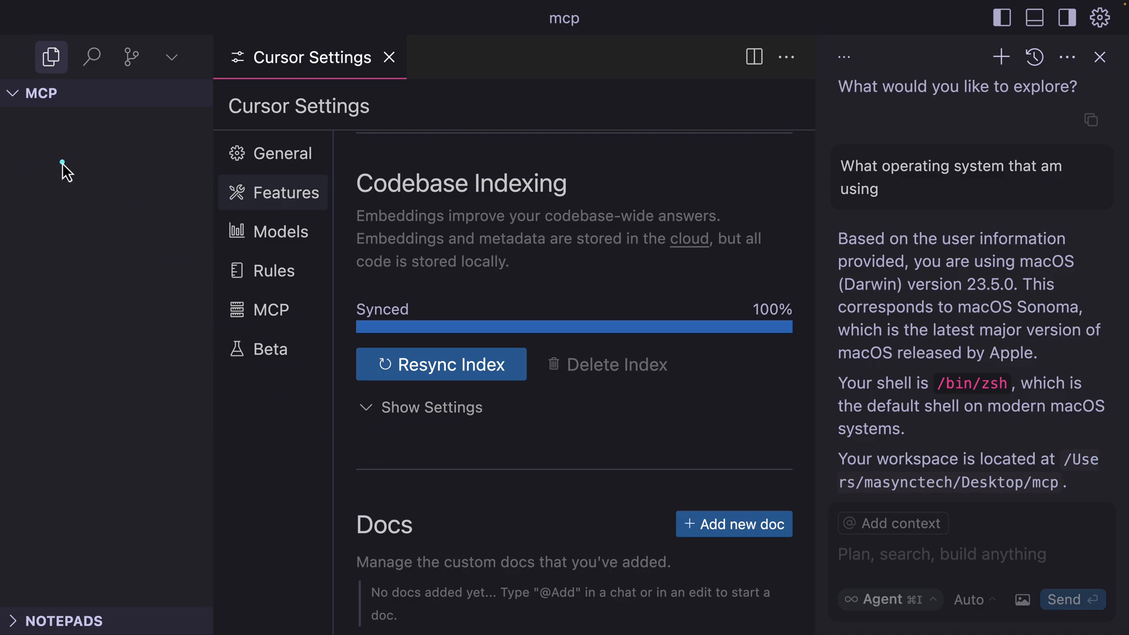
{"action": "mouse_move", "coordinate": [467, 428]}
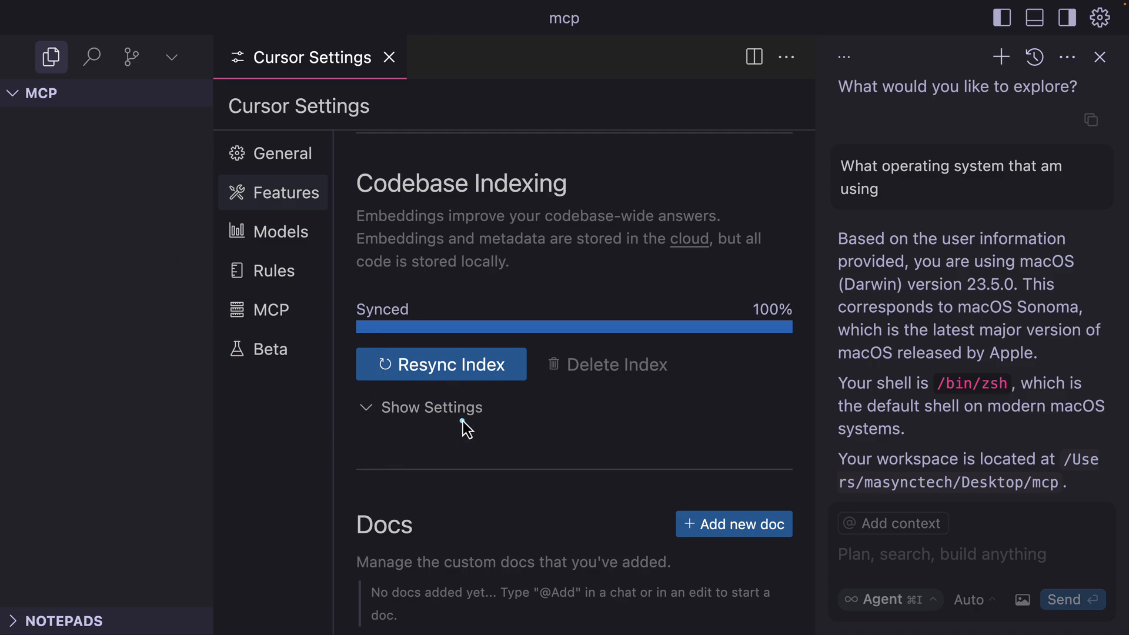
{"action": "mouse_move", "coordinate": [1090, 193]}
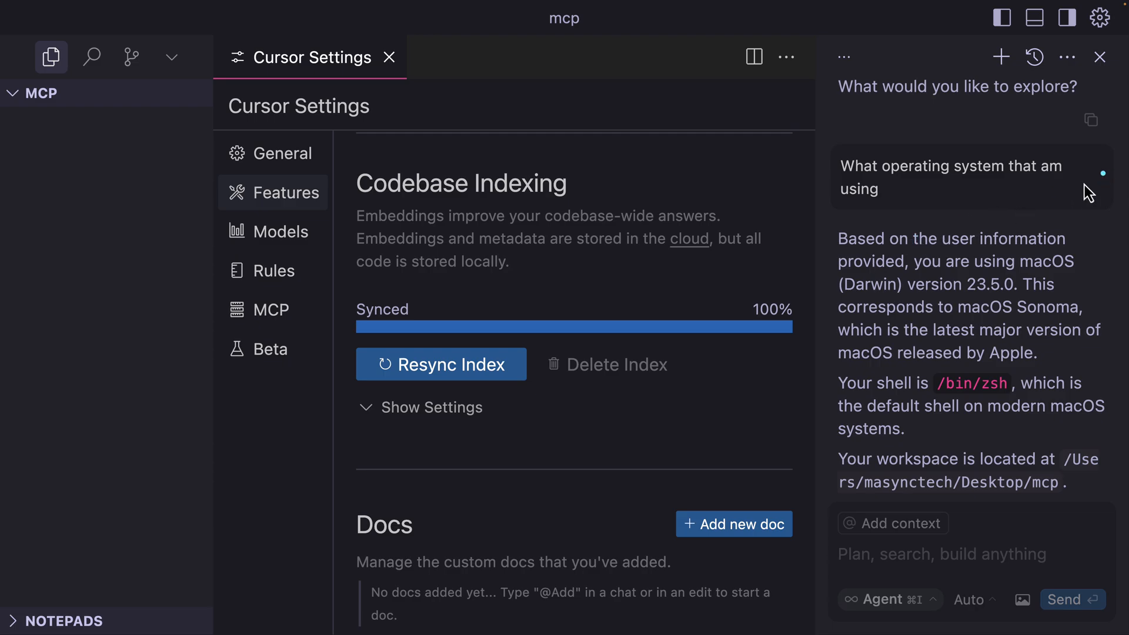
{"action": "left_click", "coordinate": [389, 57]}
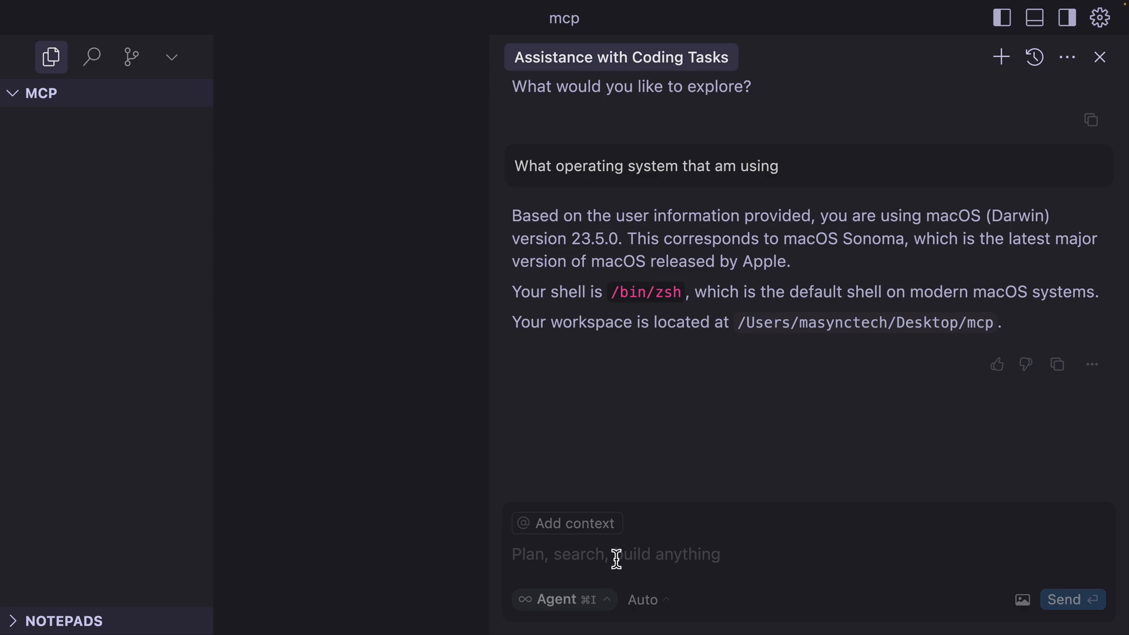
- Send 'Can you create github repo directly in my github account?' and read the agent's refusal
{"action": "type", "text": "Can you create github repo directly in my github account?"}
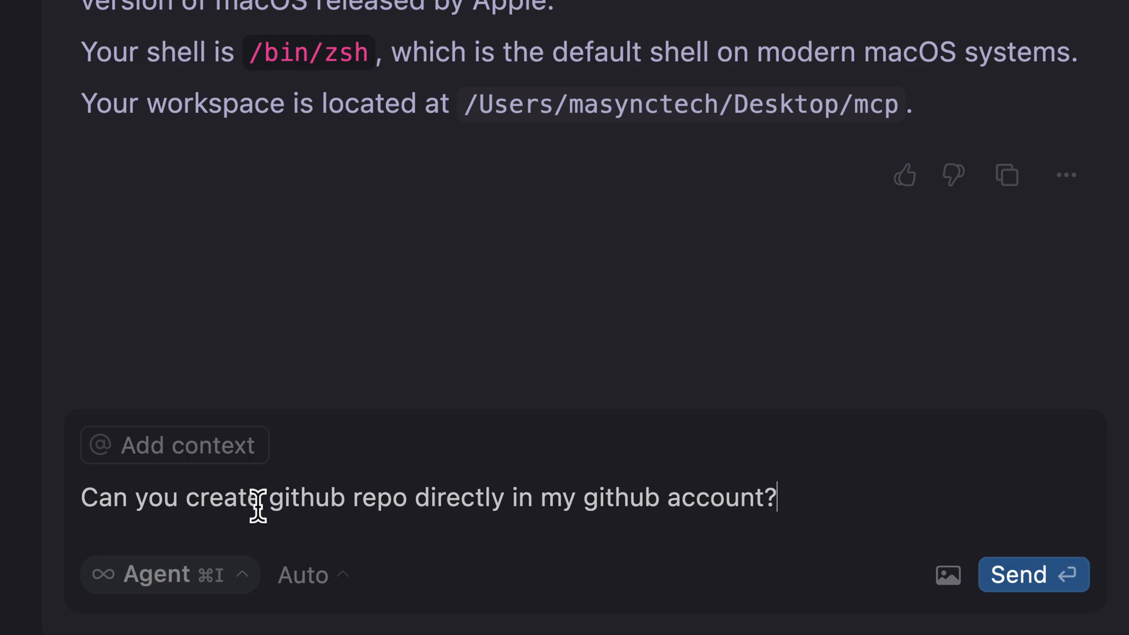
{"action": "scroll", "scroll_direction": "down", "scroll_amount": 3}
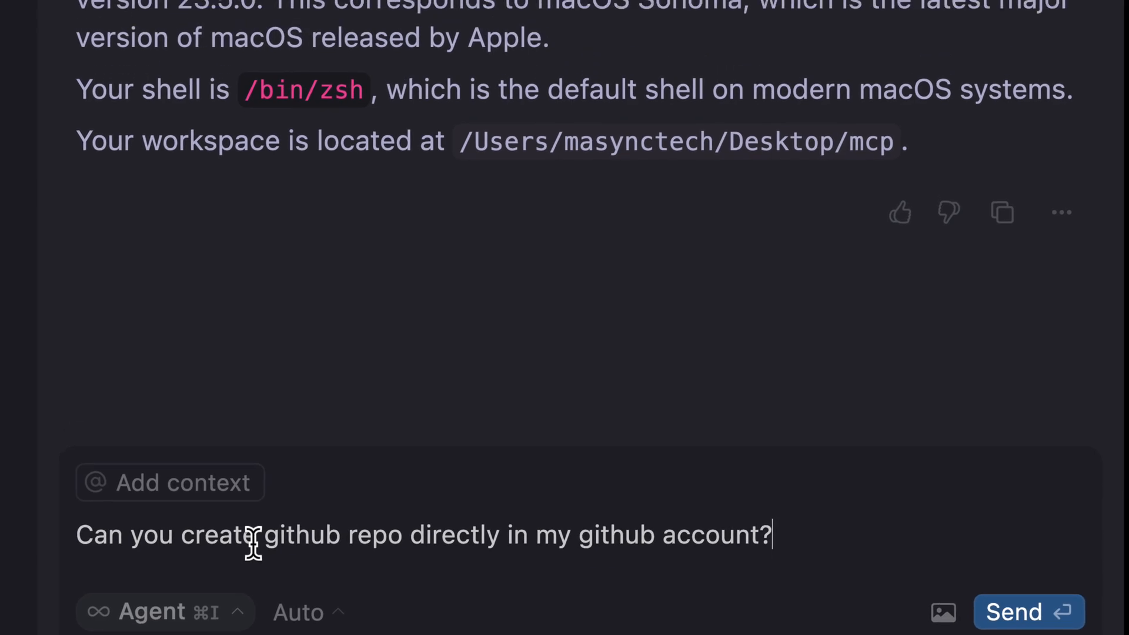
{"action": "left_click", "coordinate": [1014, 611]}
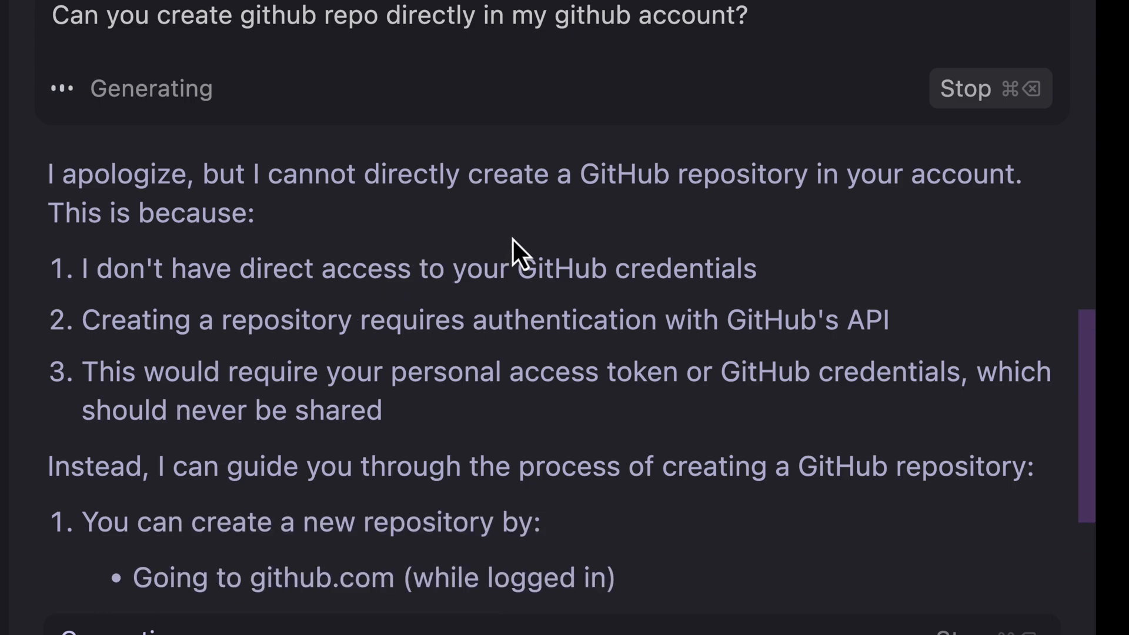
{"action": "mouse_move", "coordinate": [832, 238]}
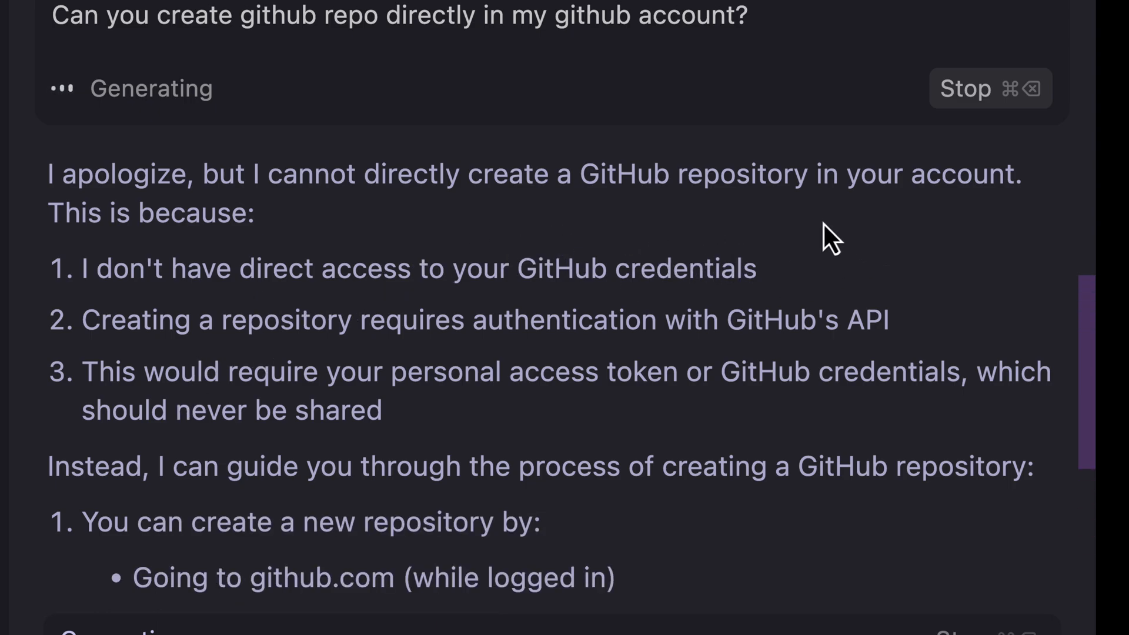
{"action": "scroll", "scroll_direction": "down", "scroll_amount": 3}
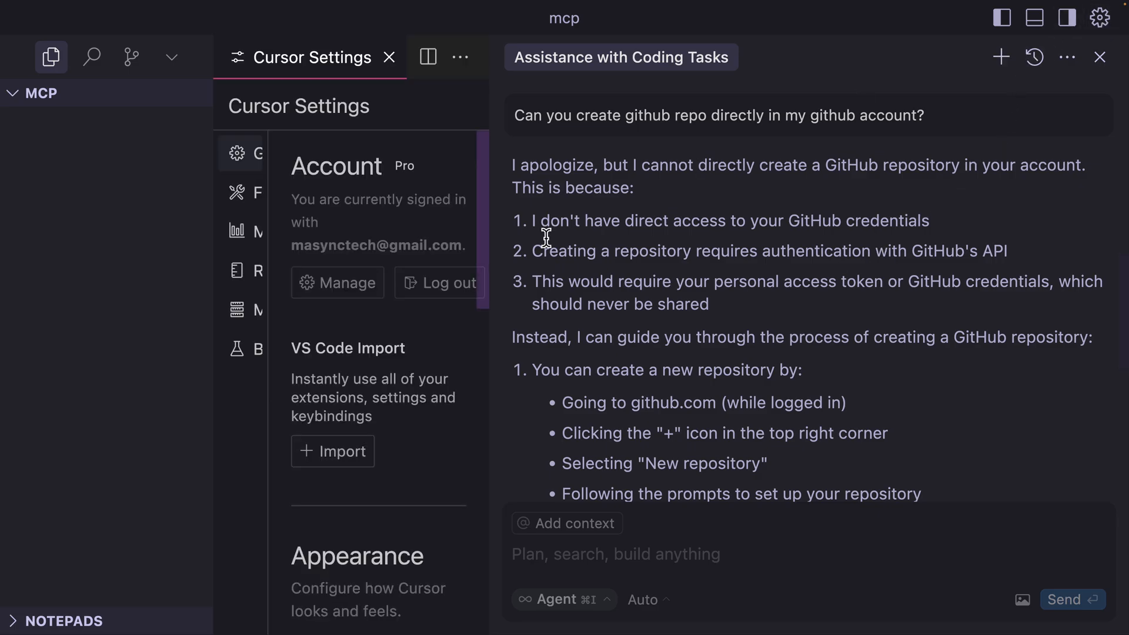
- Show Cursor's MCP Servers settings page, which lists no servers yet
{"action": "scroll", "scroll_direction": "down", "scroll_amount": 3}
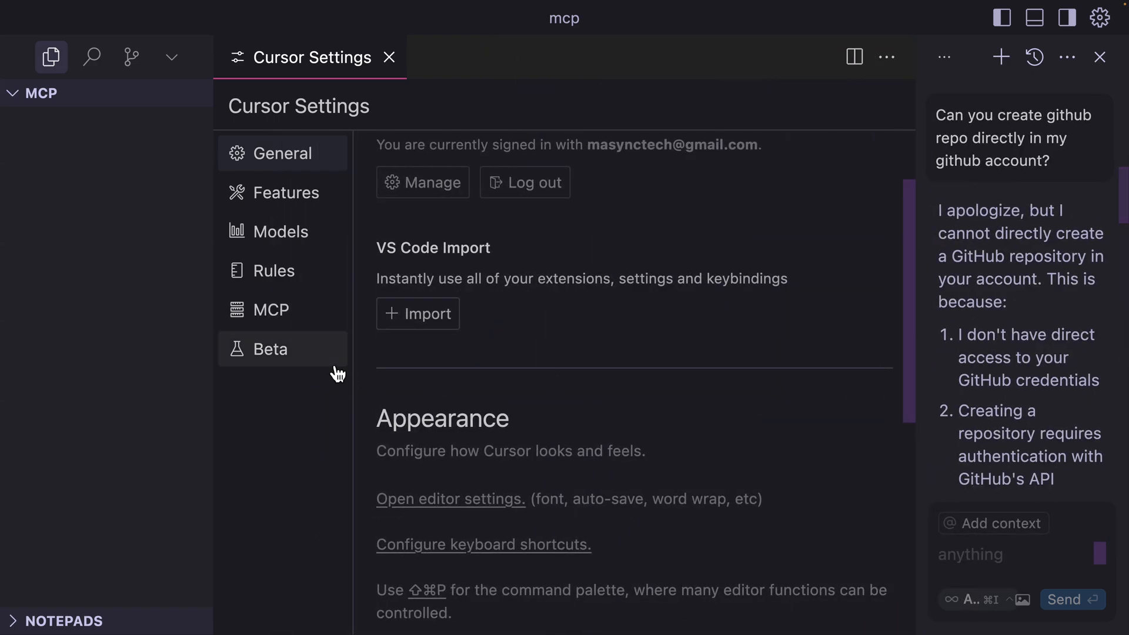
{"action": "left_click", "coordinate": [272, 309]}
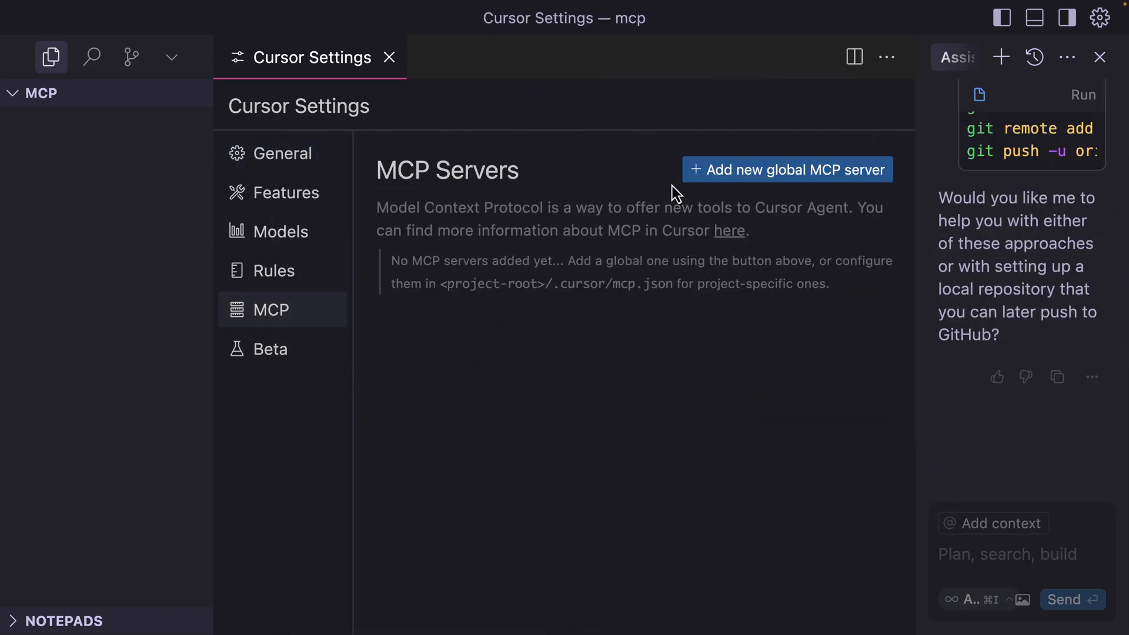
{"action": "mouse_move", "coordinate": [708, 234]}
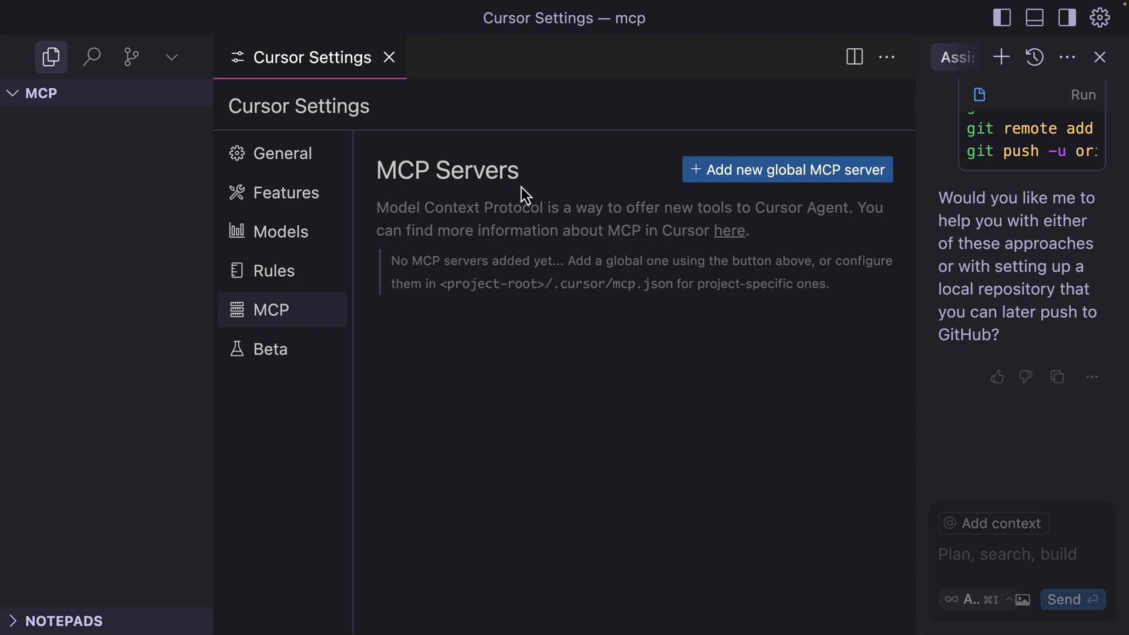
{"action": "mouse_move", "coordinate": [727, 142]}
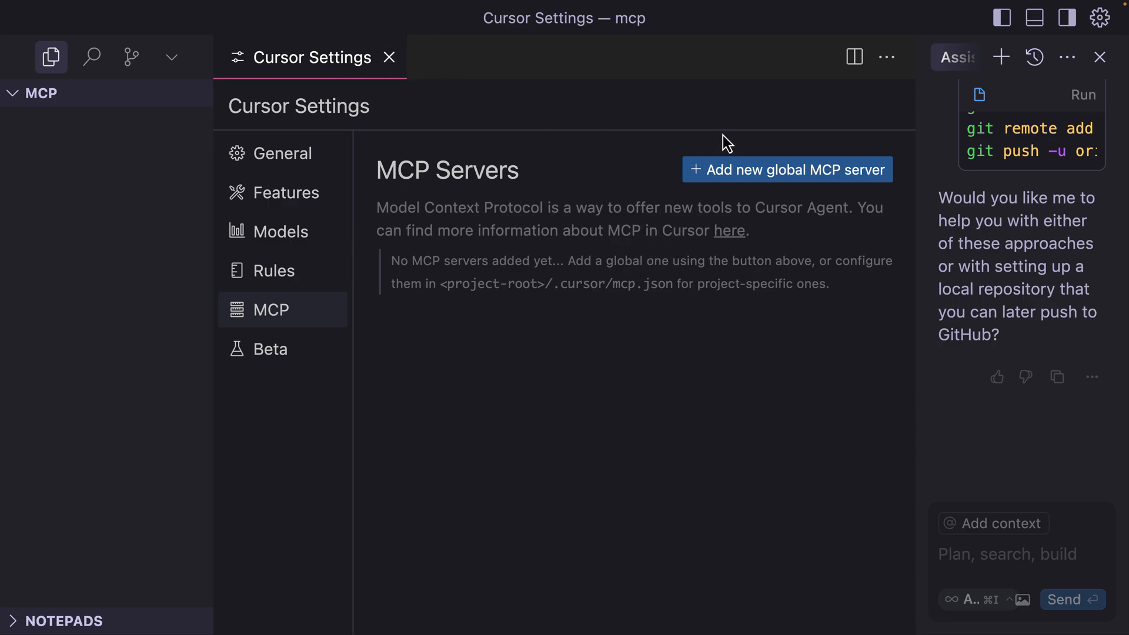
{"action": "mouse_move", "coordinate": [501, 179]}
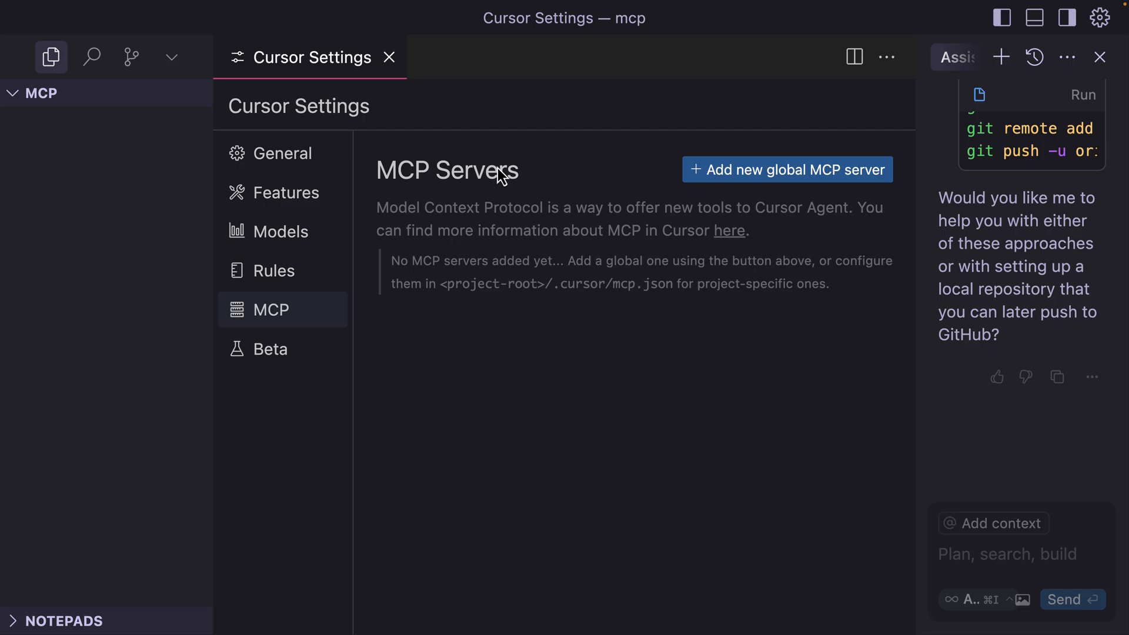
{"action": "mouse_move", "coordinate": [504, 152]}
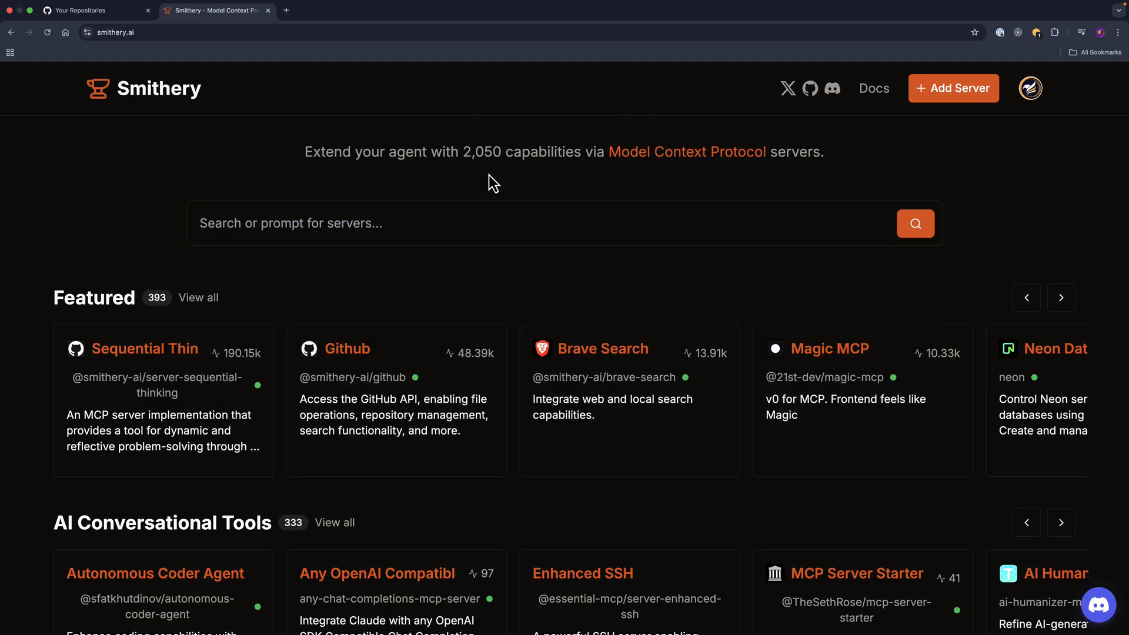
{"action": "mouse_move", "coordinate": [769, 185]}
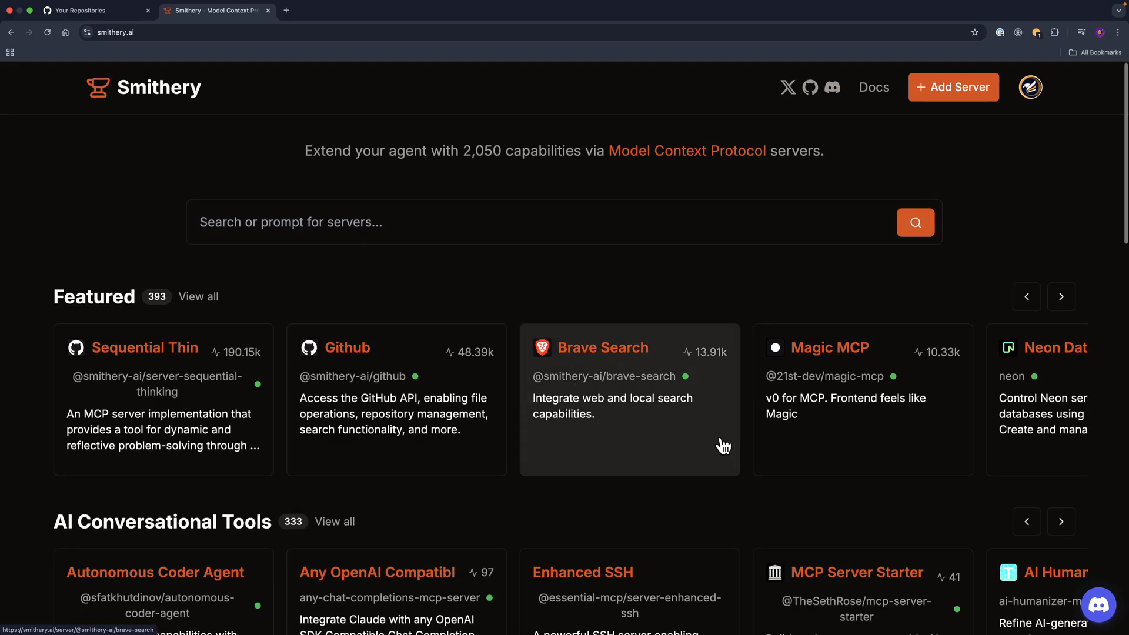
- Go from the Smithery homepage to the featured GitHub MCP server's details page
{"action": "scroll", "scroll_direction": "down", "scroll_amount": 3}
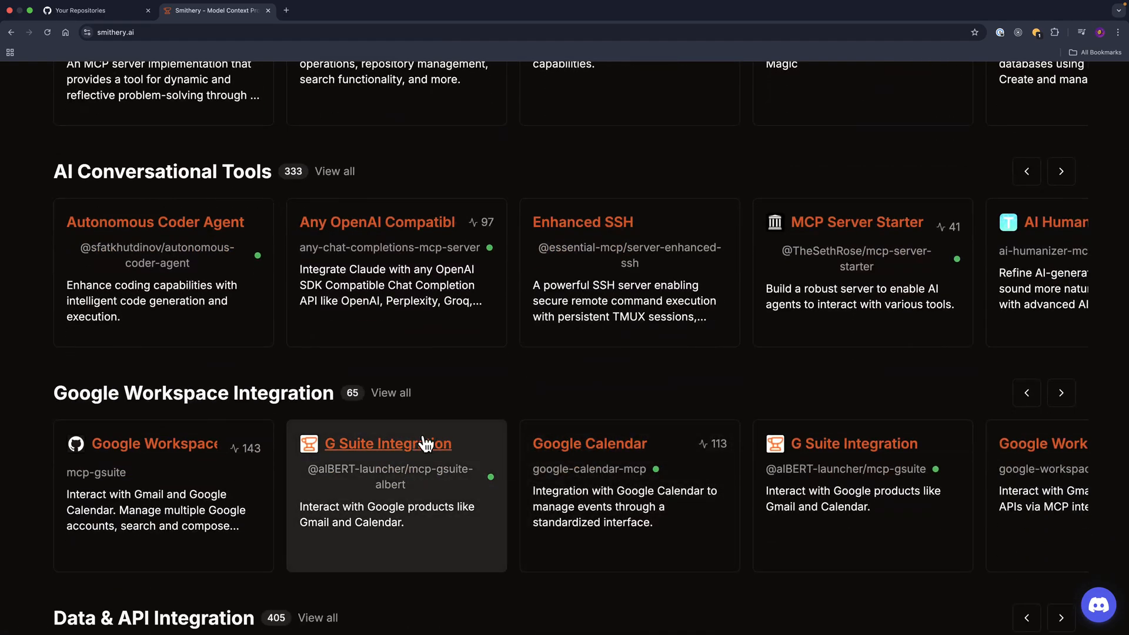
{"action": "scroll", "scroll_direction": "up", "scroll_amount": 3}
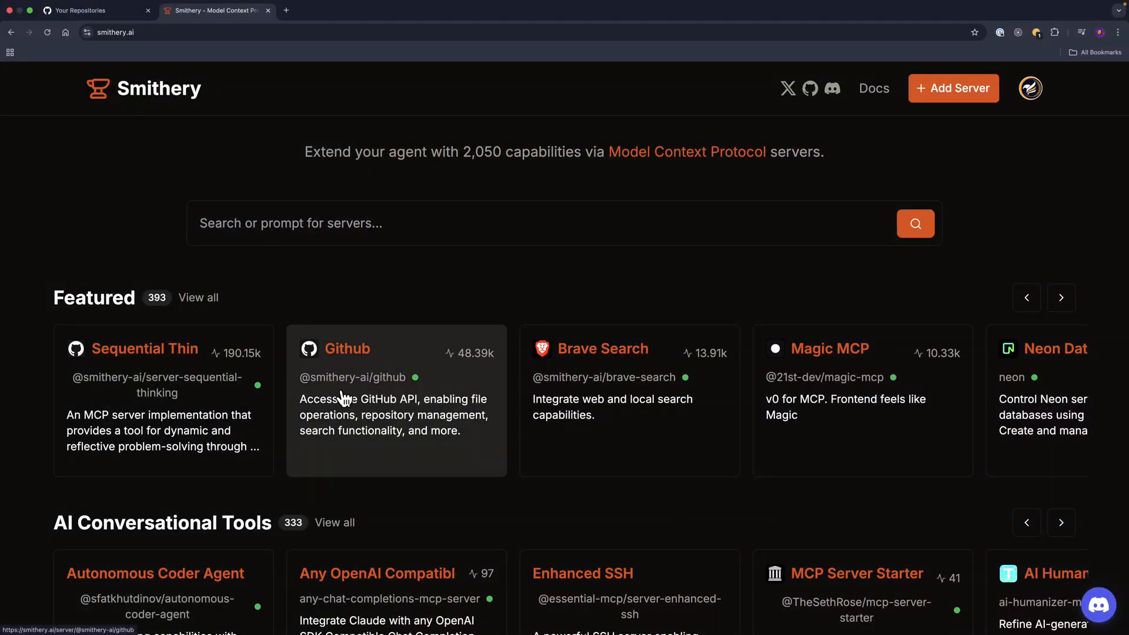
{"action": "left_click", "coordinate": [1030, 89]}
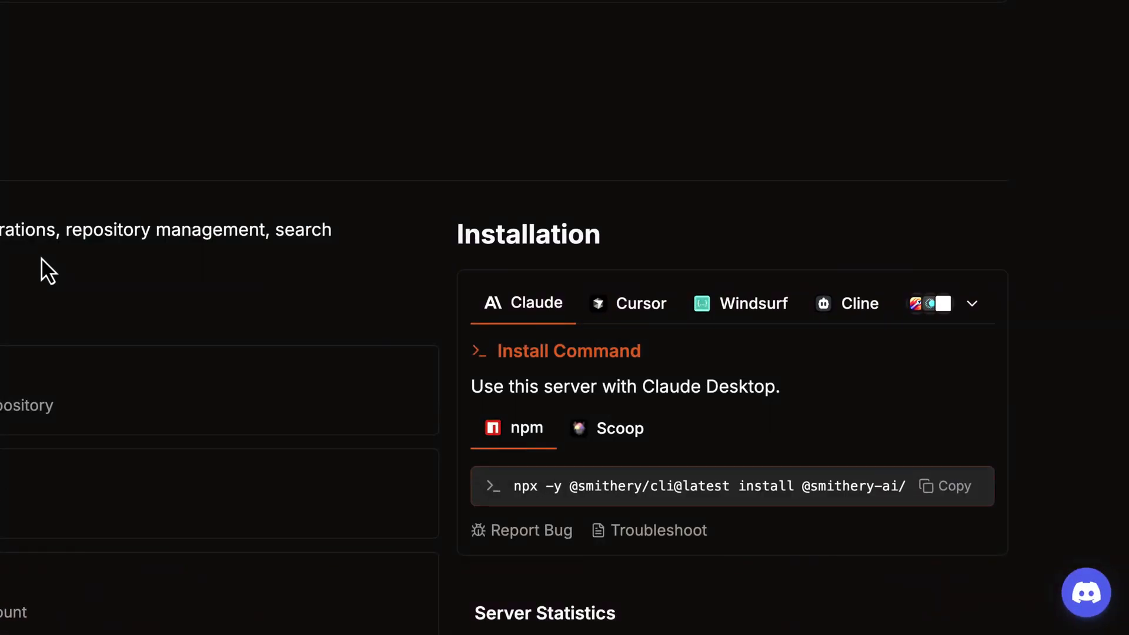
- Show the GitHub server's Cursor installation form asking for a personal access token
{"action": "scroll", "scroll_direction": "down", "scroll_amount": 3}
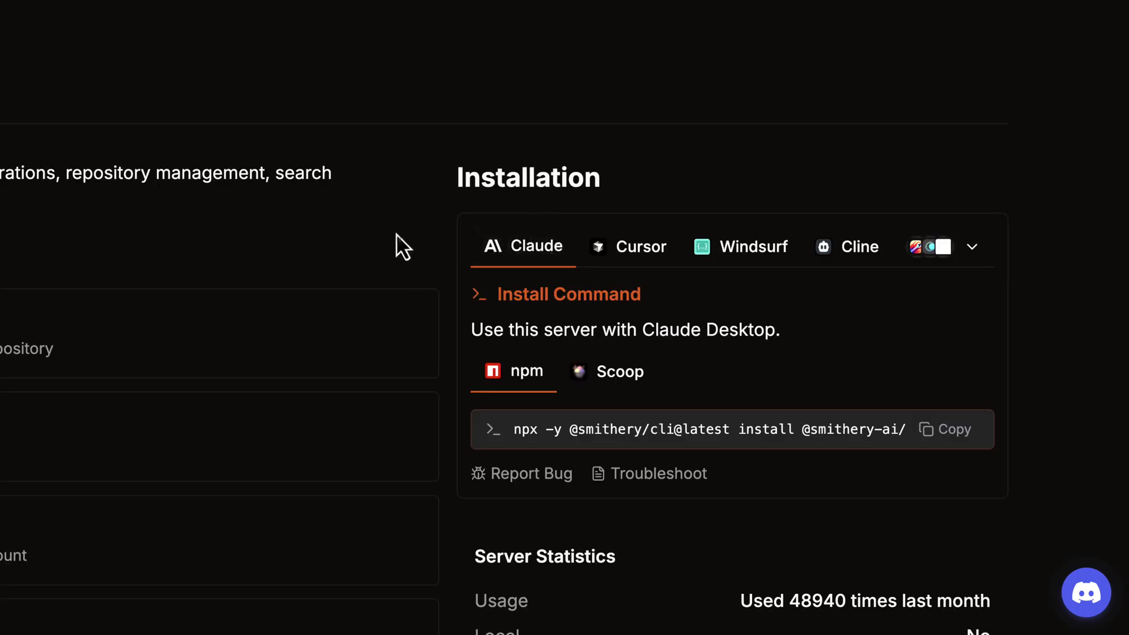
{"action": "left_click", "coordinate": [640, 246]}
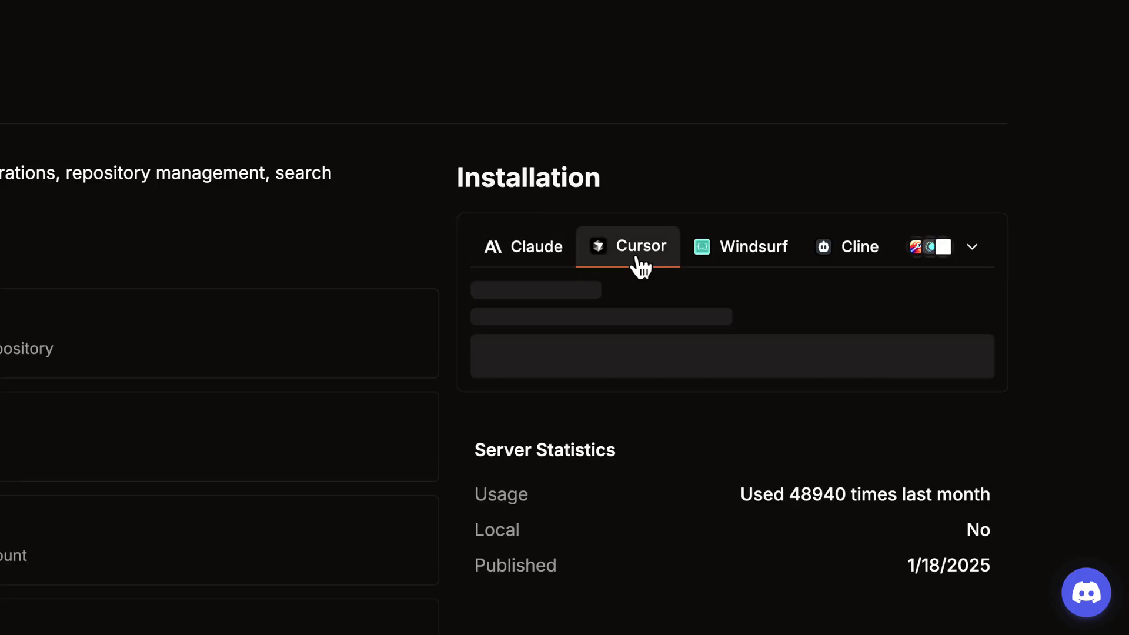
{"action": "left_click", "coordinate": [740, 246]}
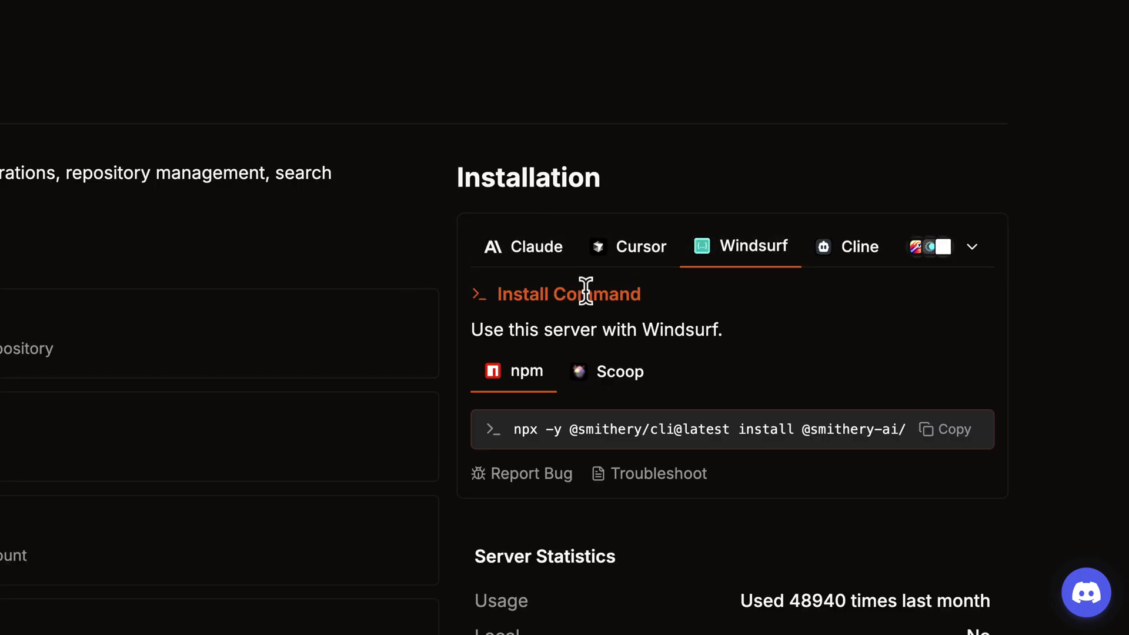
{"action": "mouse_move", "coordinate": [611, 283]}
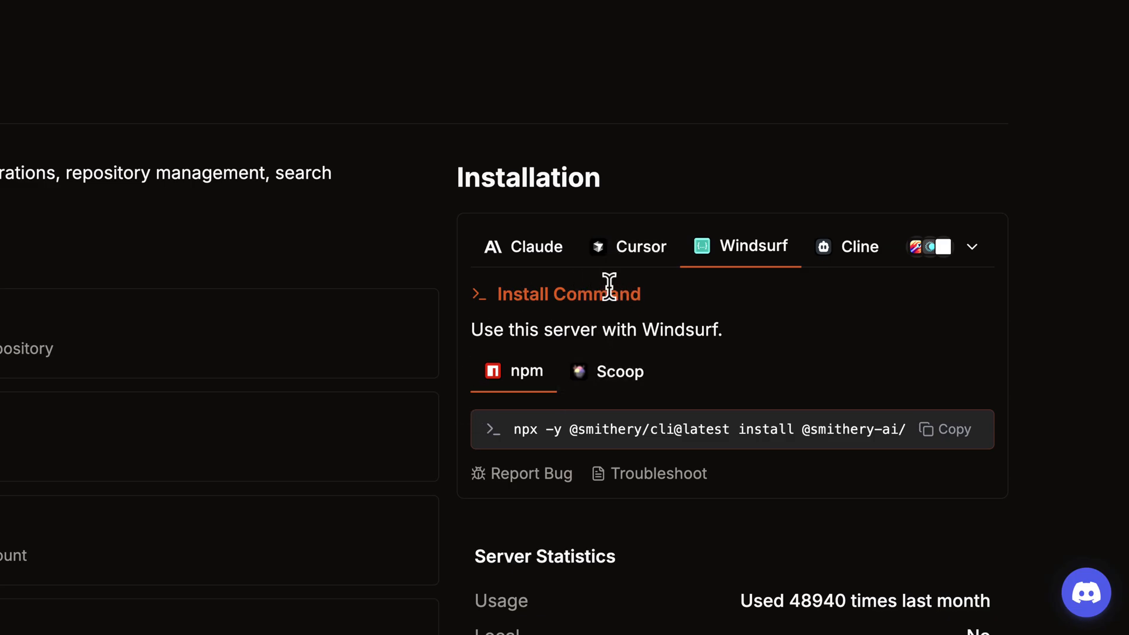
{"action": "left_click", "coordinate": [742, 246]}
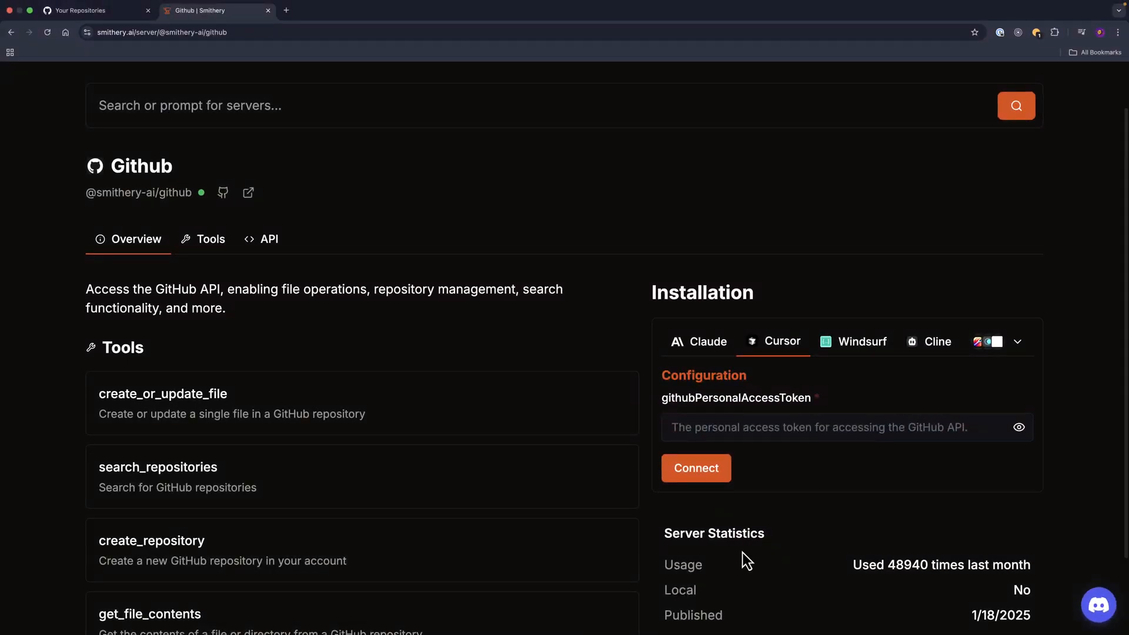
{"action": "mouse_move", "coordinate": [751, 453]}
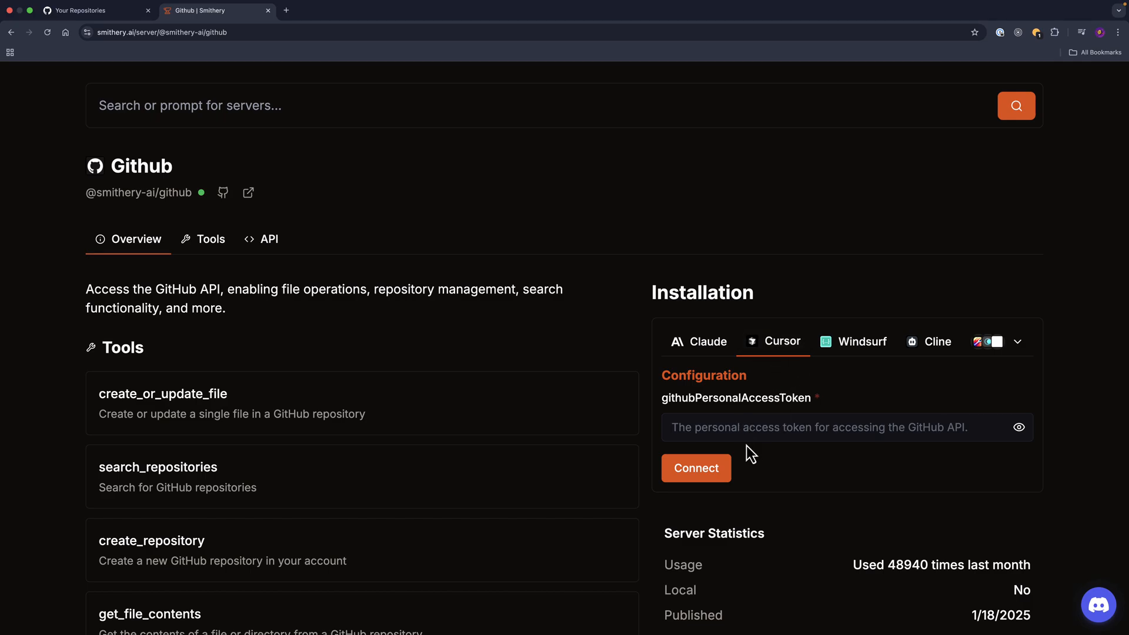
{"action": "mouse_move", "coordinate": [705, 417]}
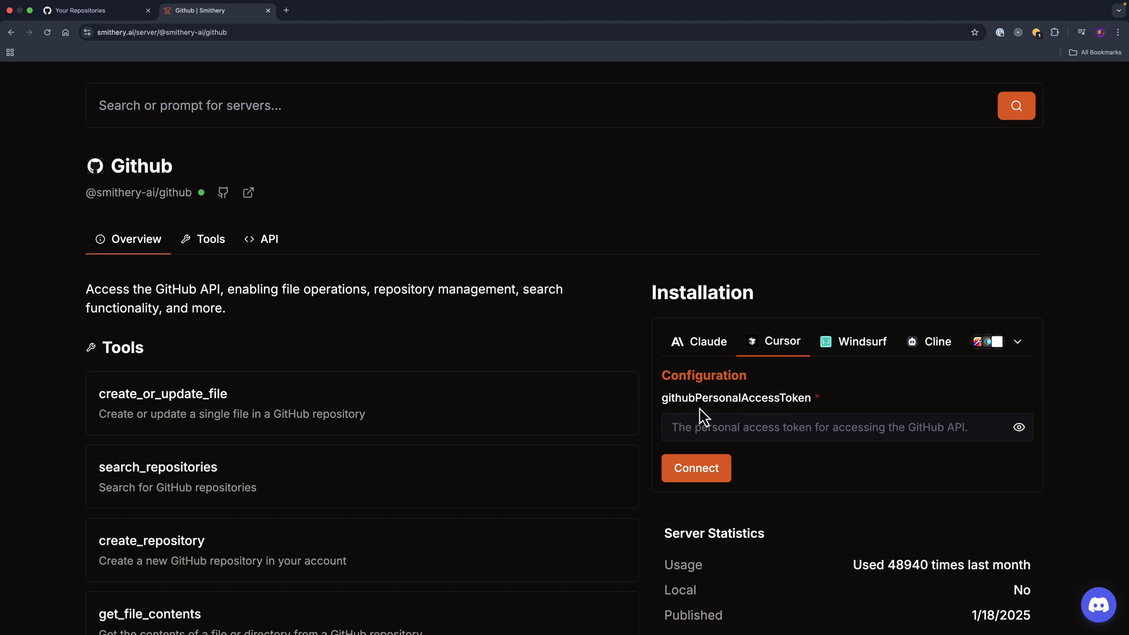
{"action": "mouse_move", "coordinate": [331, 243]}
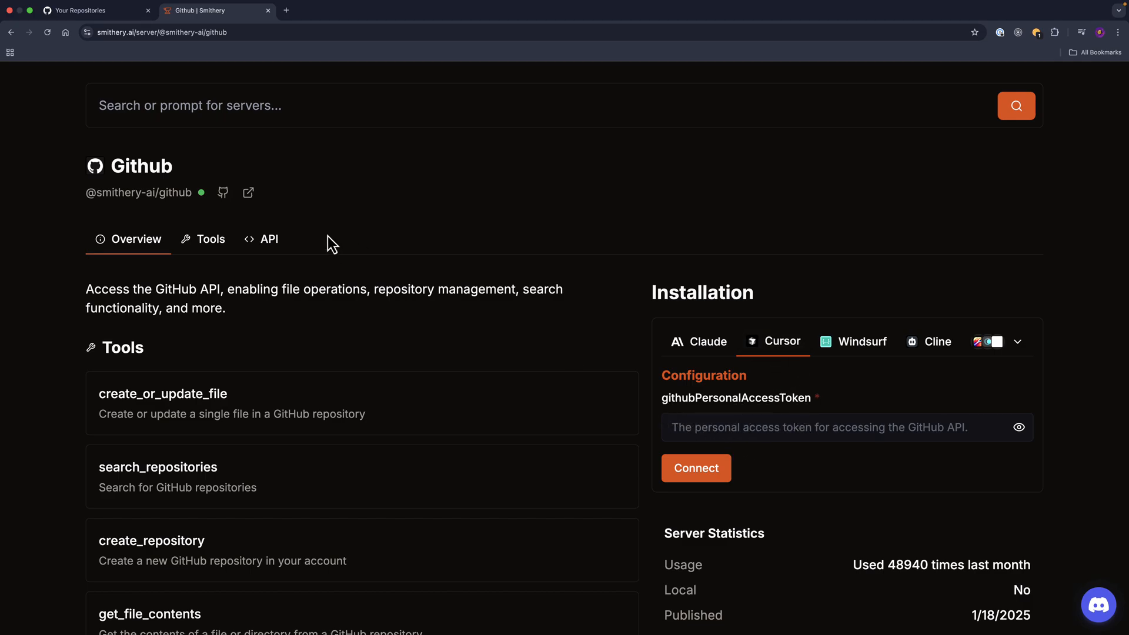
- Navigate GitHub account settings to the Developer settings' Tokens (classic) list
{"action": "left_click", "coordinate": [94, 11]}
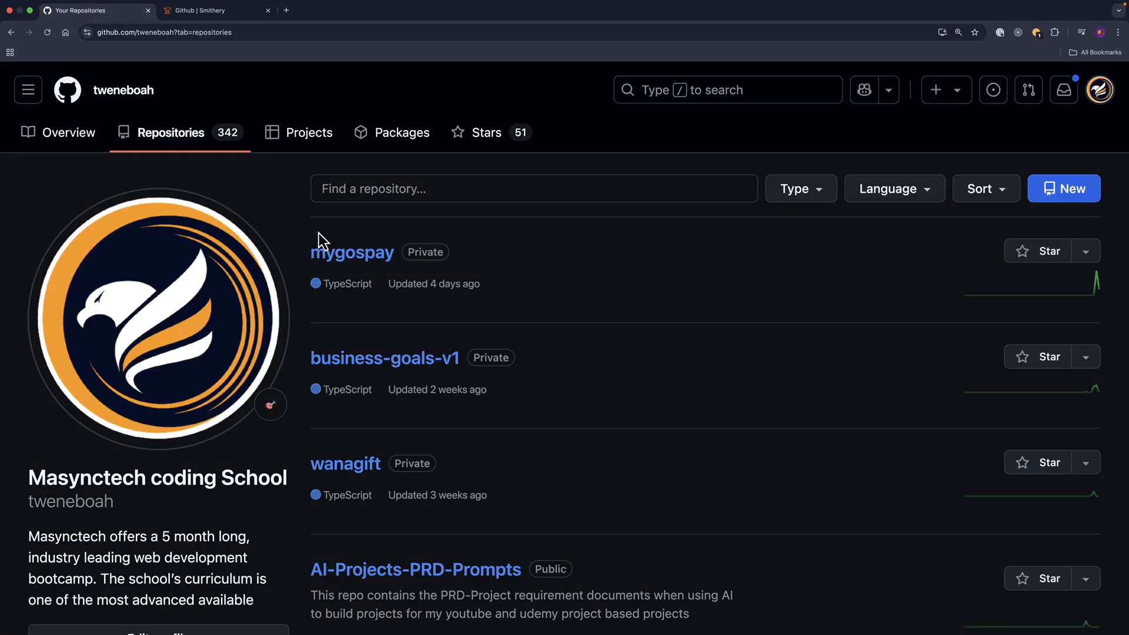
{"action": "mouse_move", "coordinate": [1099, 90]}
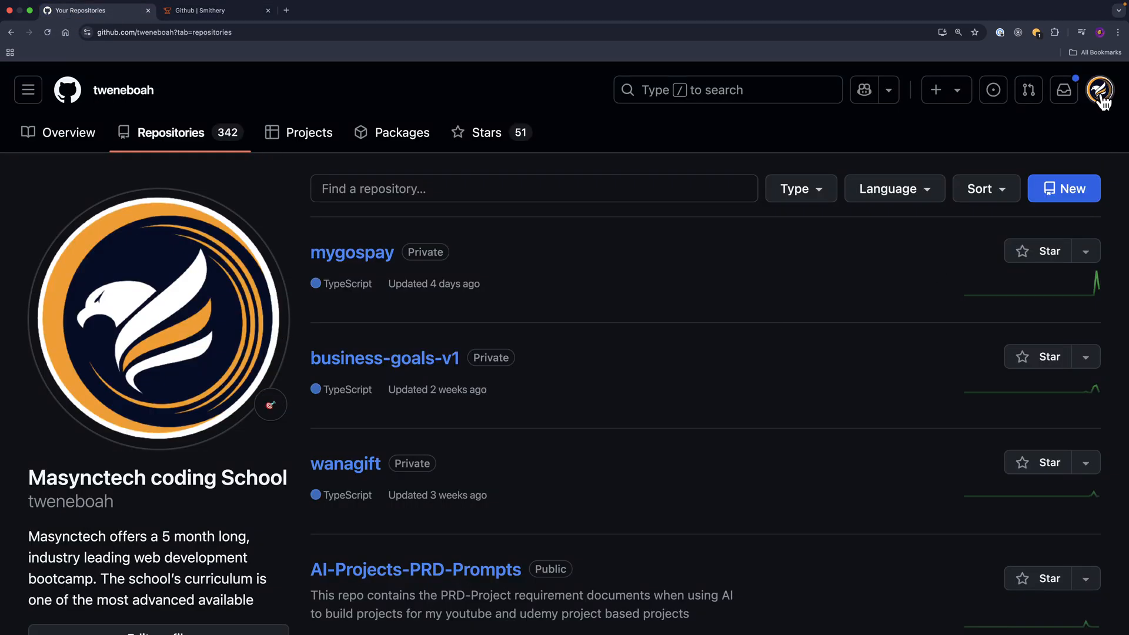
{"action": "left_click", "coordinate": [1100, 91]}
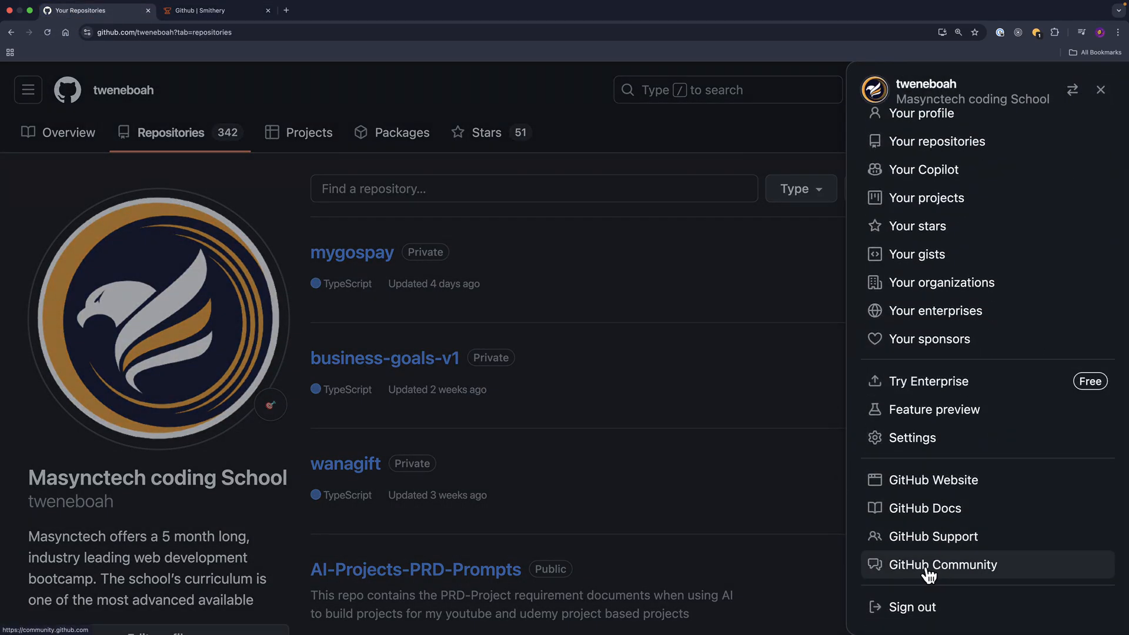
{"action": "left_click", "coordinate": [943, 564]}
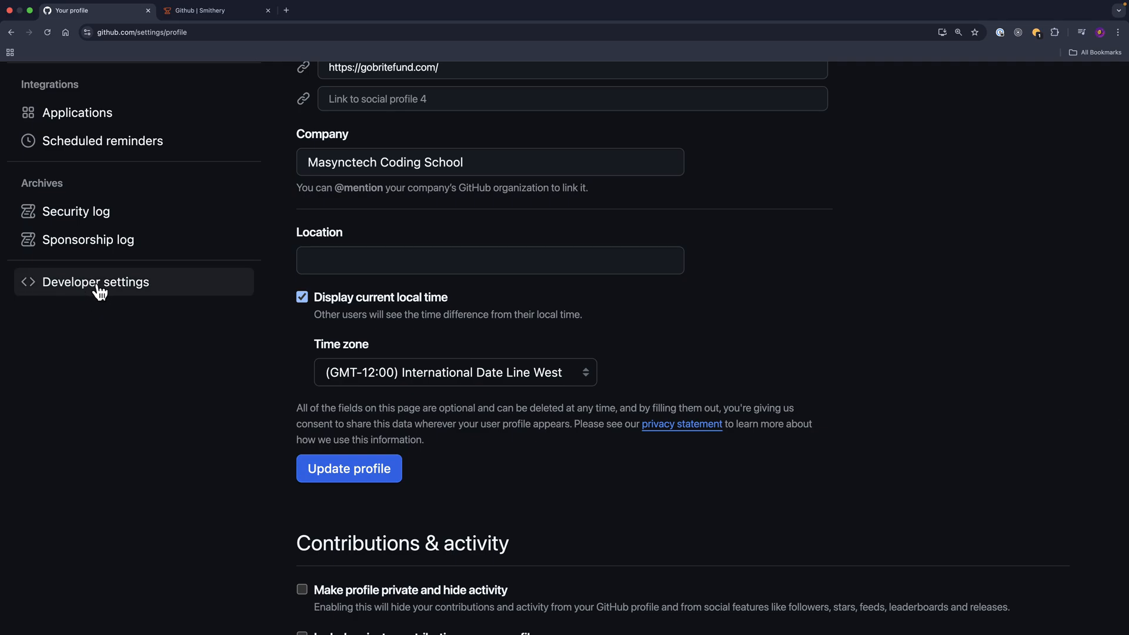
{"action": "left_click", "coordinate": [95, 281]}
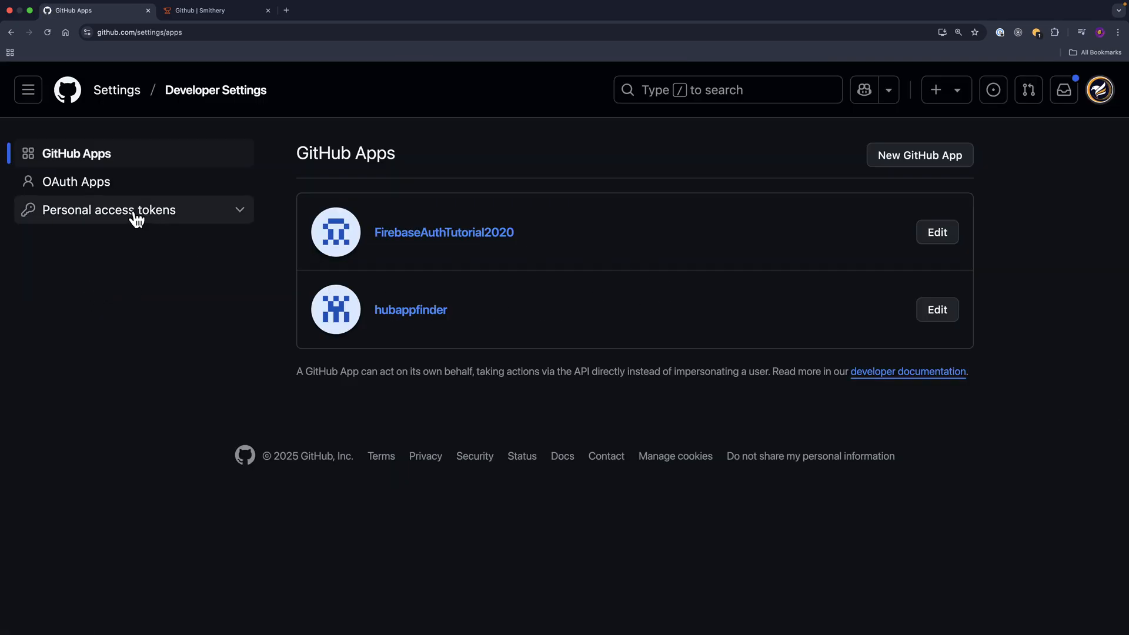
{"action": "left_click", "coordinate": [109, 209]}
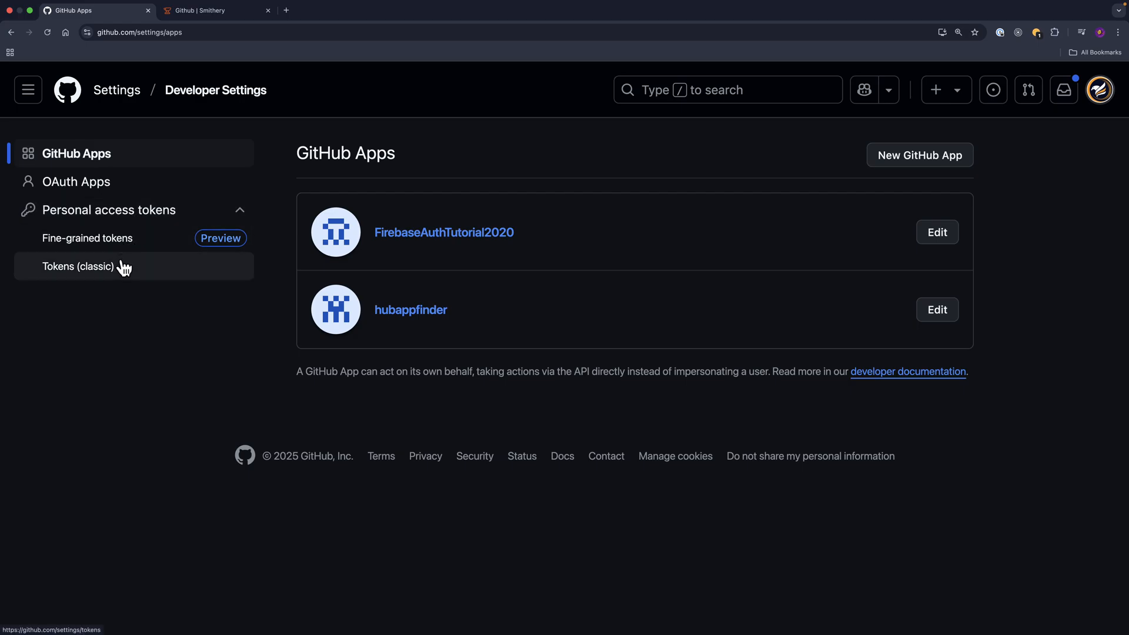
{"action": "left_click", "coordinate": [78, 267]}
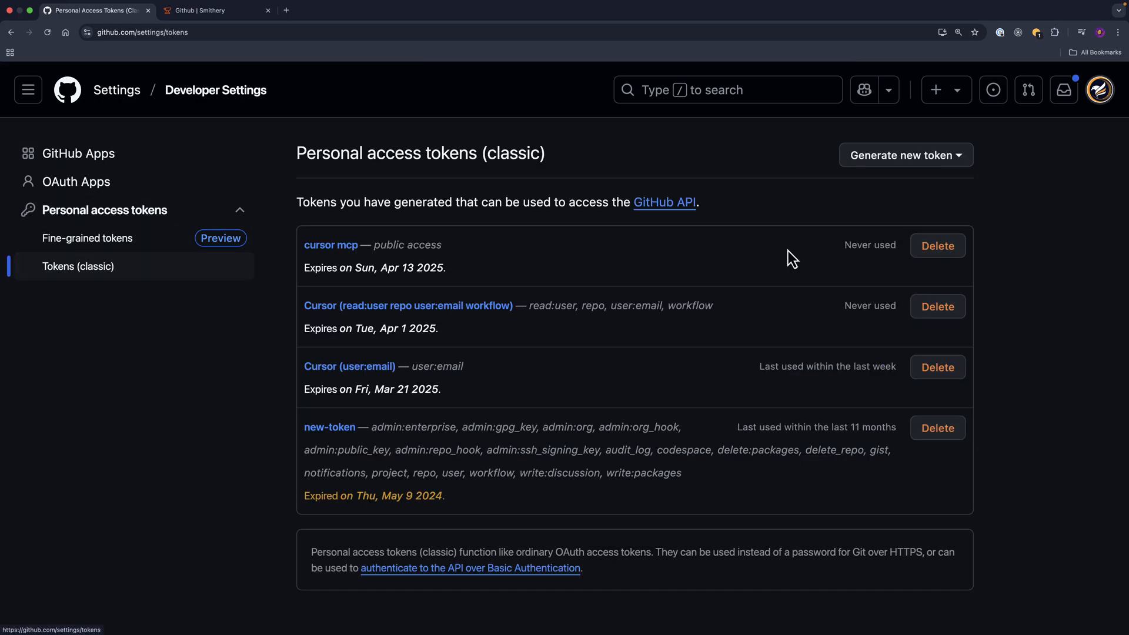
- Start a new classic token with note 'MCP' and No expiration
{"action": "left_click", "coordinate": [905, 155]}
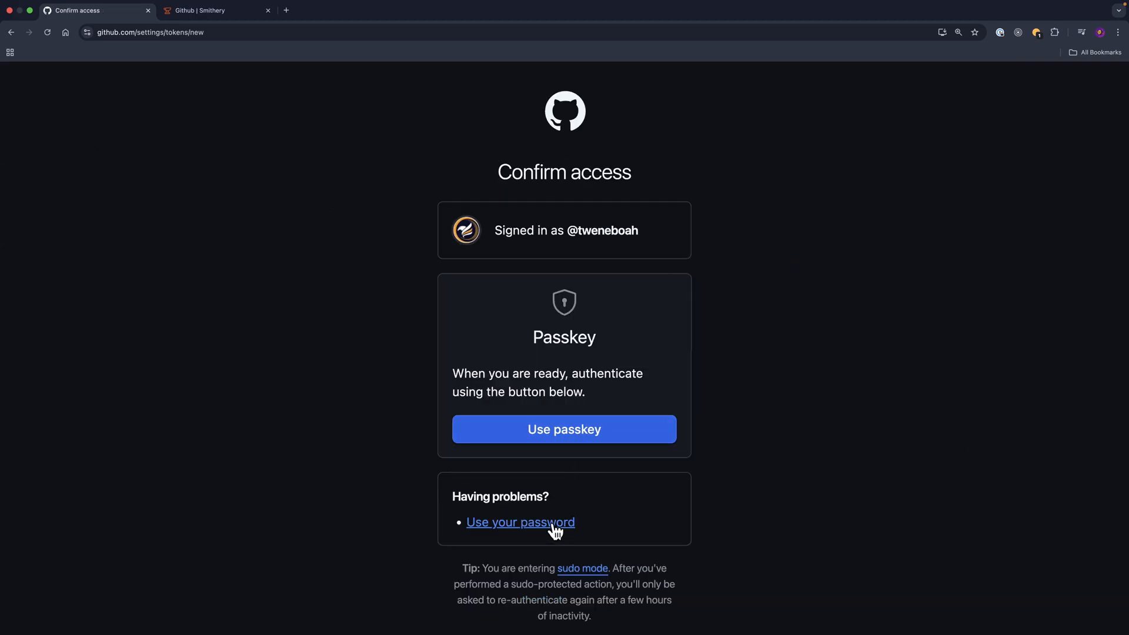
{"action": "left_click", "coordinate": [520, 522]}
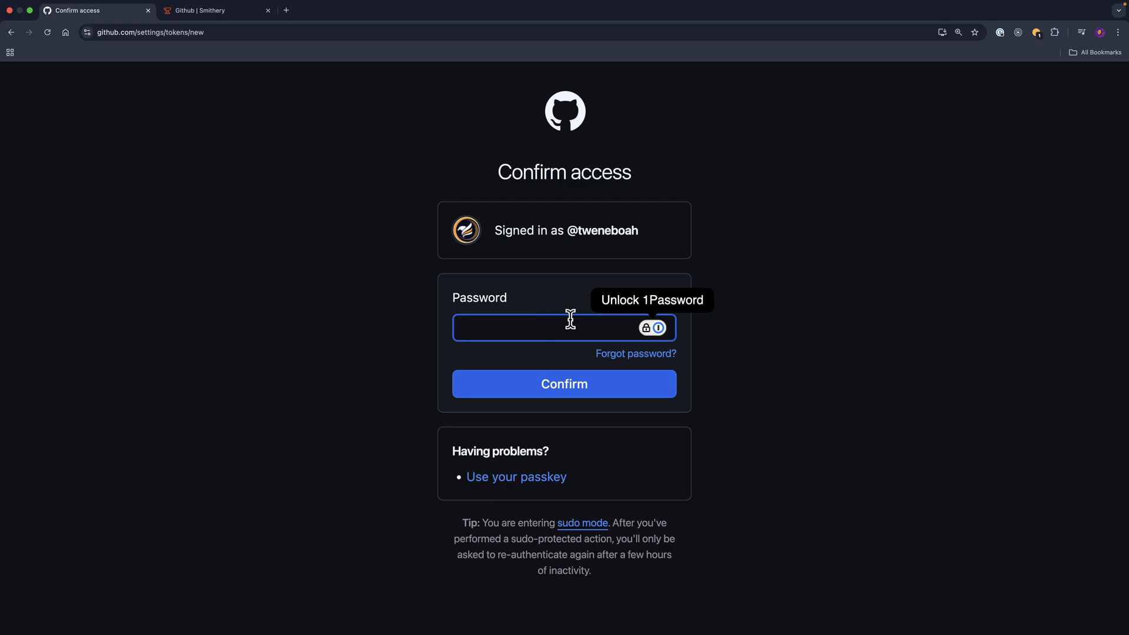
{"action": "left_click", "coordinate": [564, 384]}
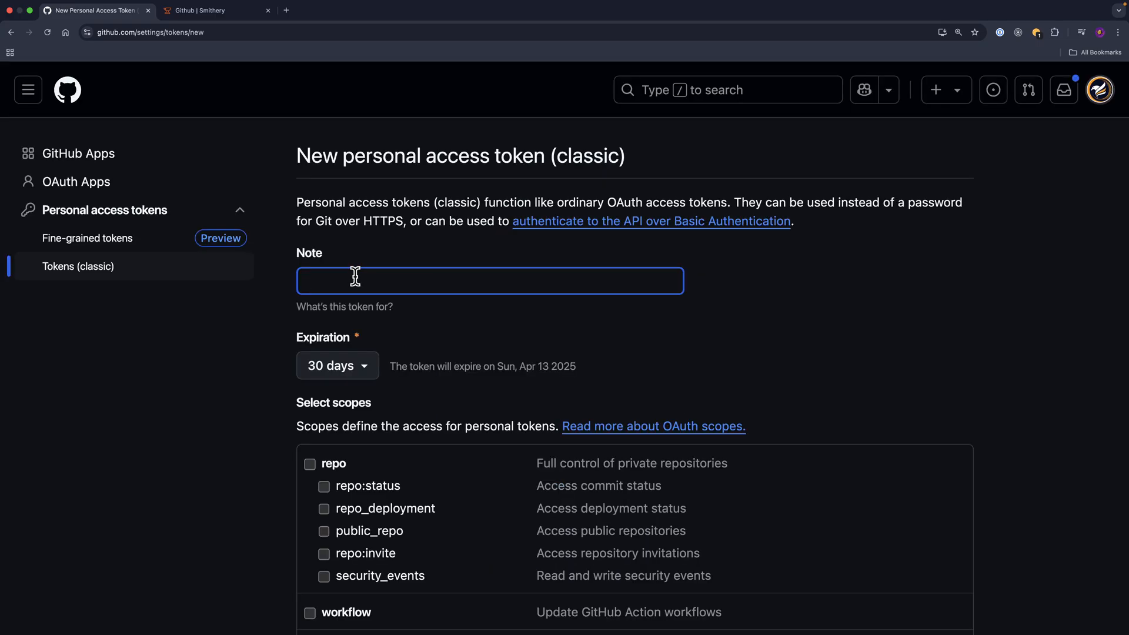
{"action": "type", "text": "MCP"}
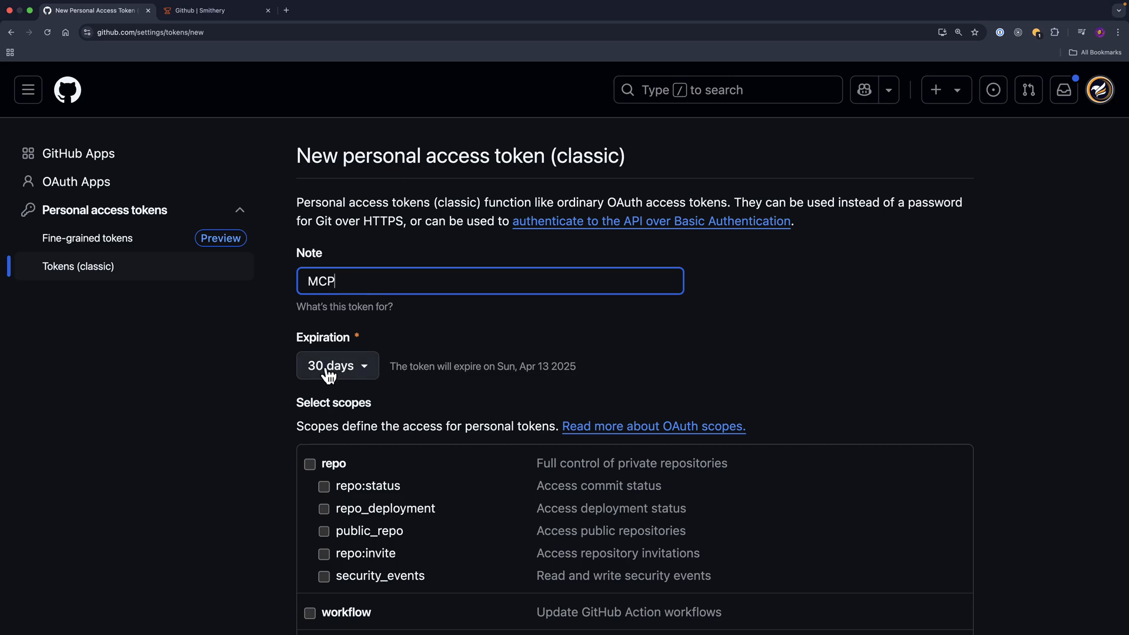
{"action": "left_click", "coordinate": [336, 366]}
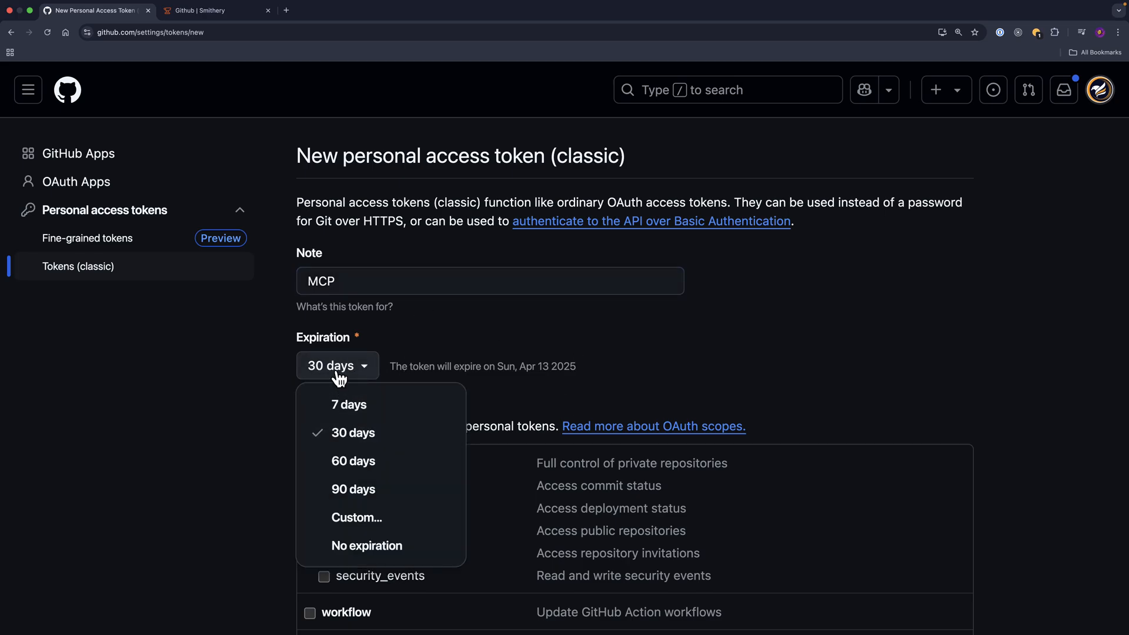
{"action": "mouse_move", "coordinate": [367, 545]}
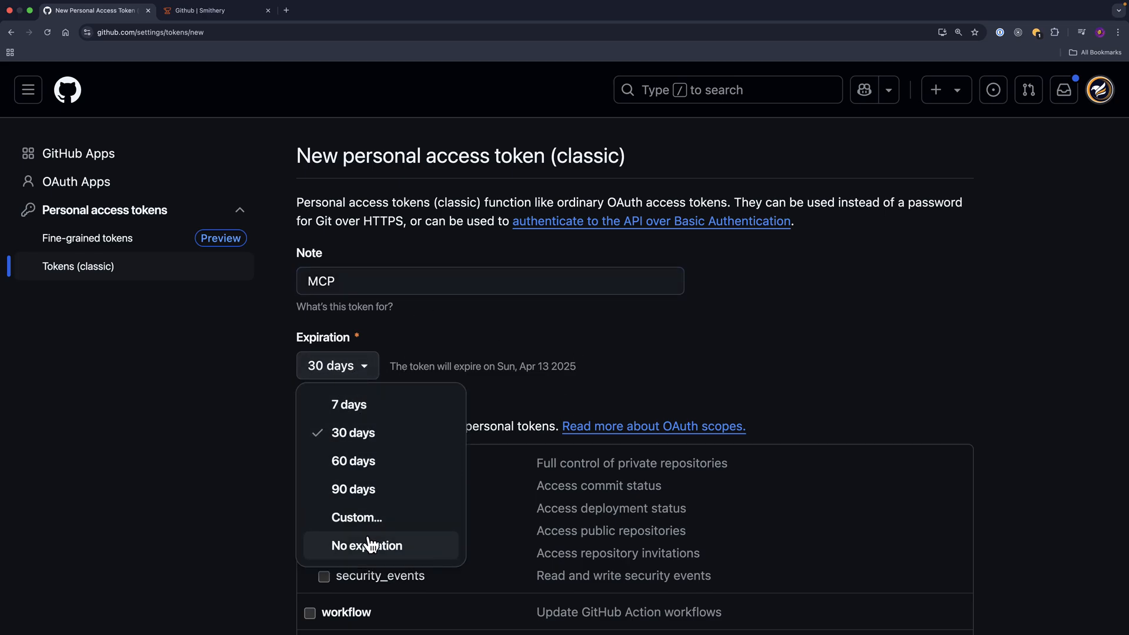
{"action": "left_click", "coordinate": [366, 545]}
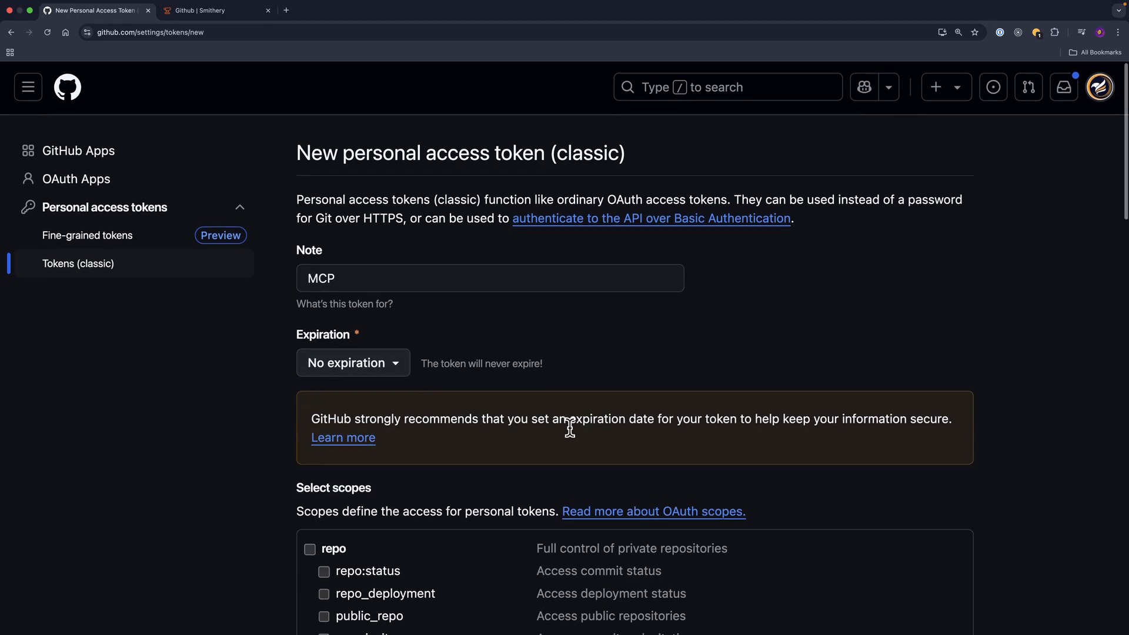
- Generate the token, copy its value and return to the Smithery page
{"action": "scroll", "scroll_direction": "down", "scroll_amount": 3}
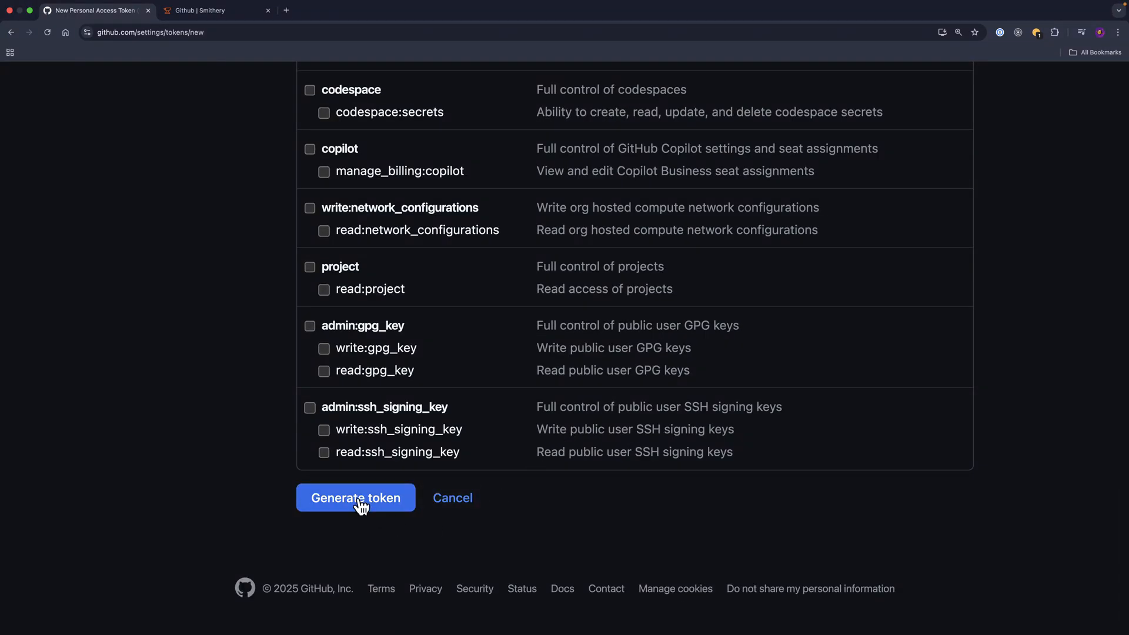
{"action": "left_click", "coordinate": [356, 498]}
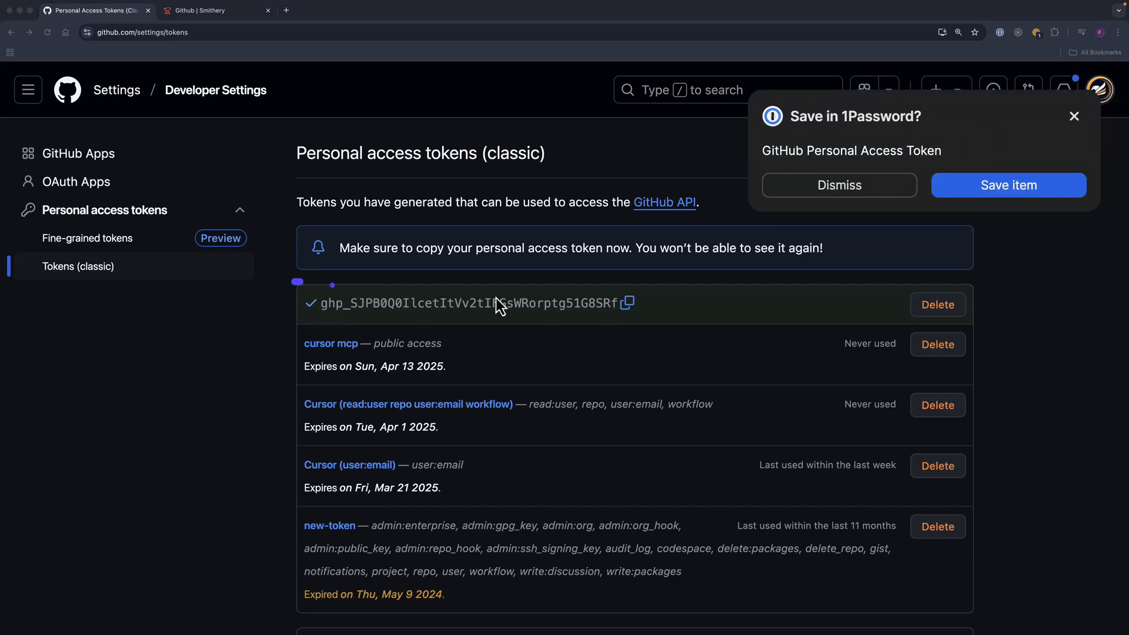
{"action": "left_click", "coordinate": [628, 303]}
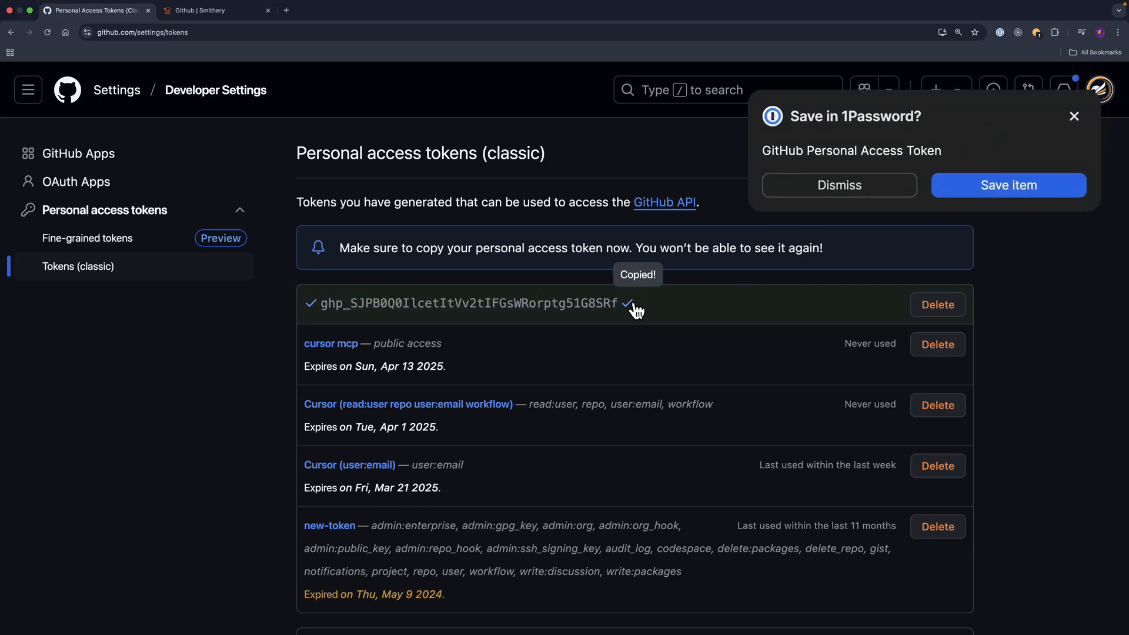
{"action": "left_click", "coordinate": [213, 10]}
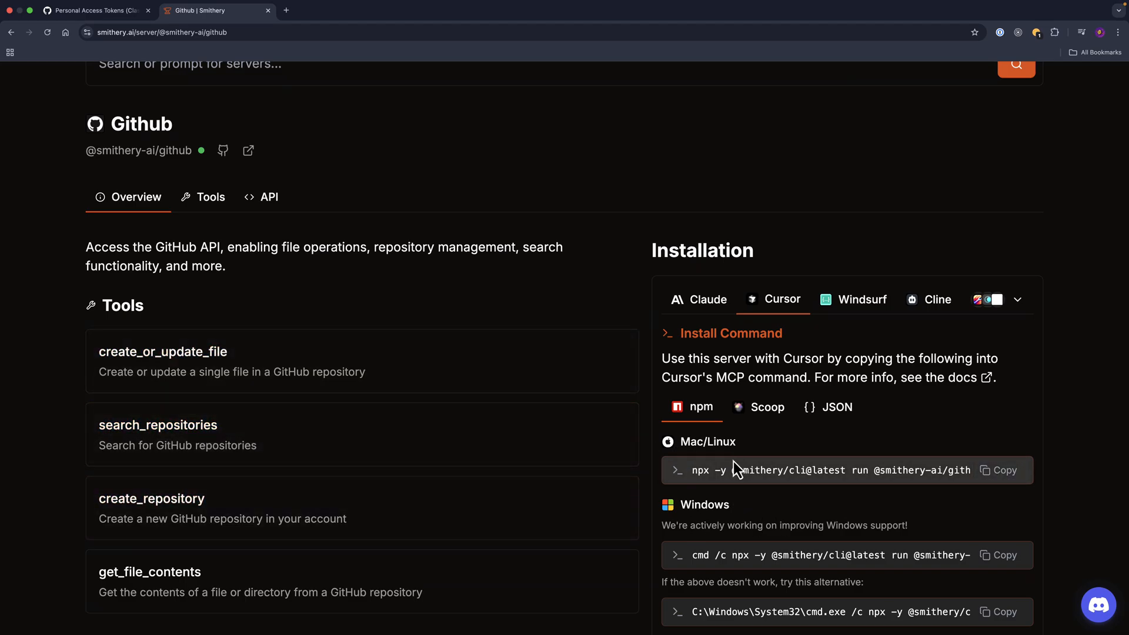
- Display the Mac/Linux JSON configuration for adding the GitHub server to Cursor
{"action": "left_click", "coordinate": [759, 407]}
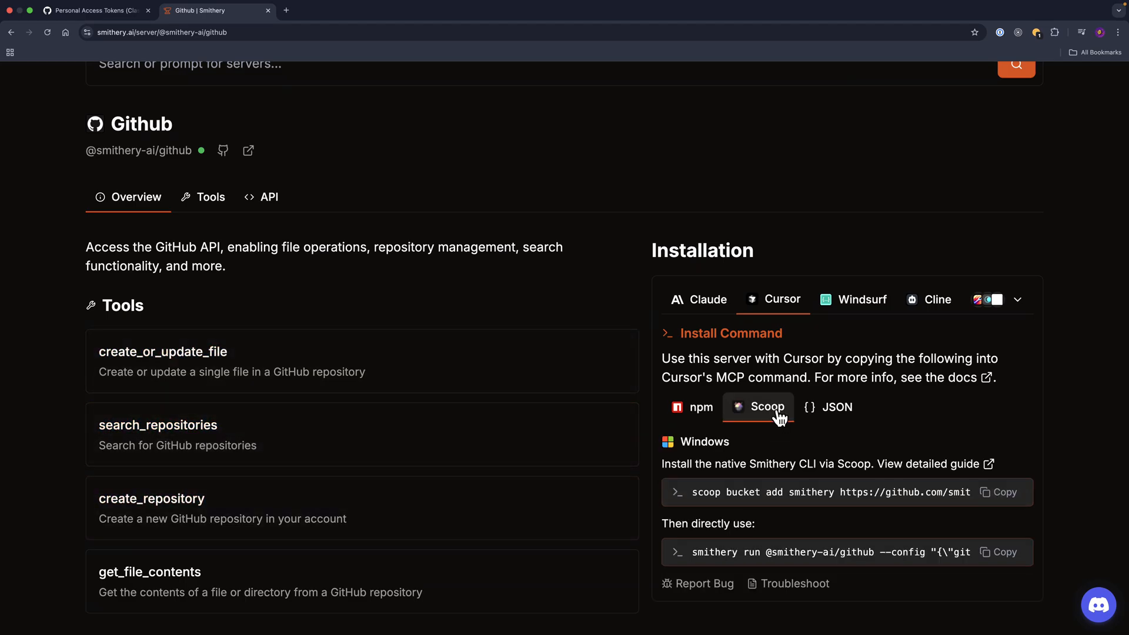
{"action": "left_click", "coordinate": [836, 407]}
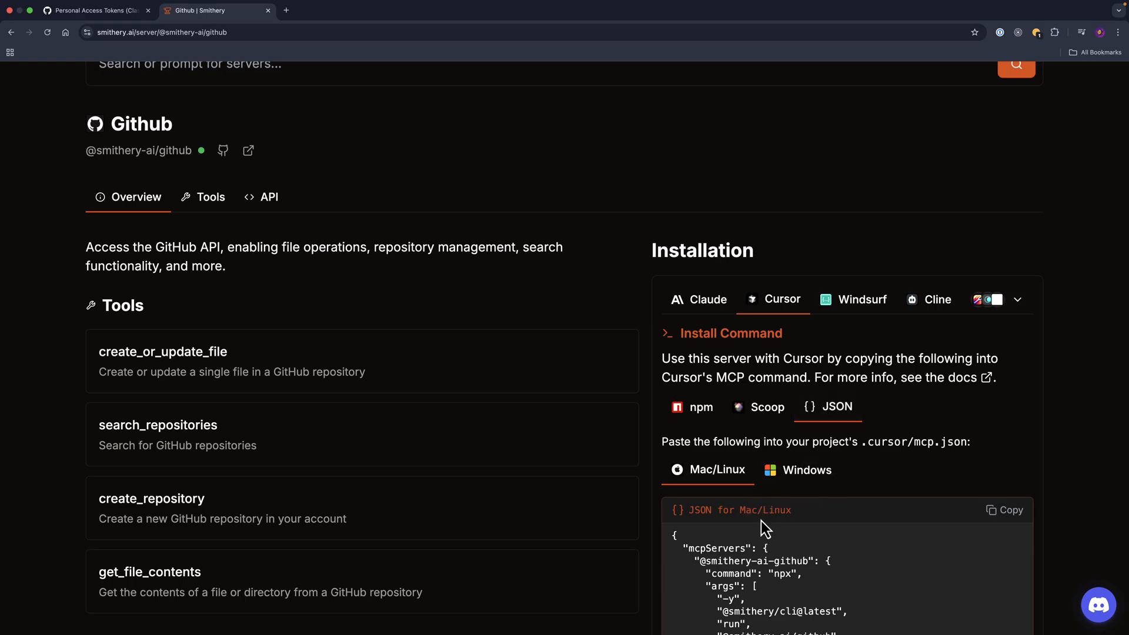
{"action": "scroll", "scroll_direction": "down", "scroll_amount": 3}
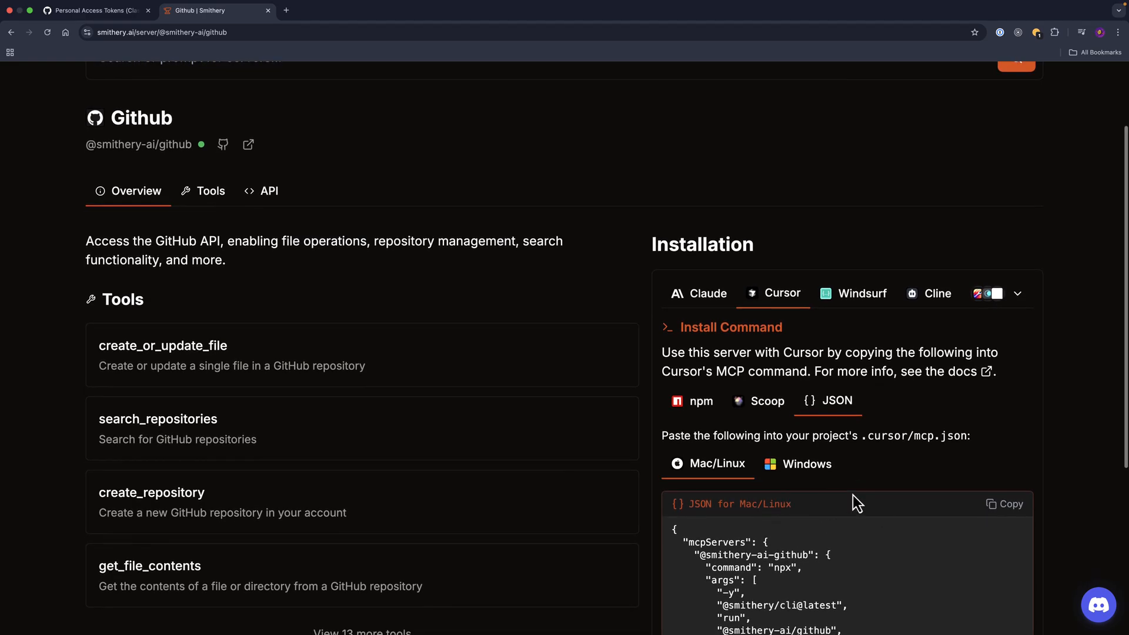
{"action": "double_click", "coordinate": [873, 435]}
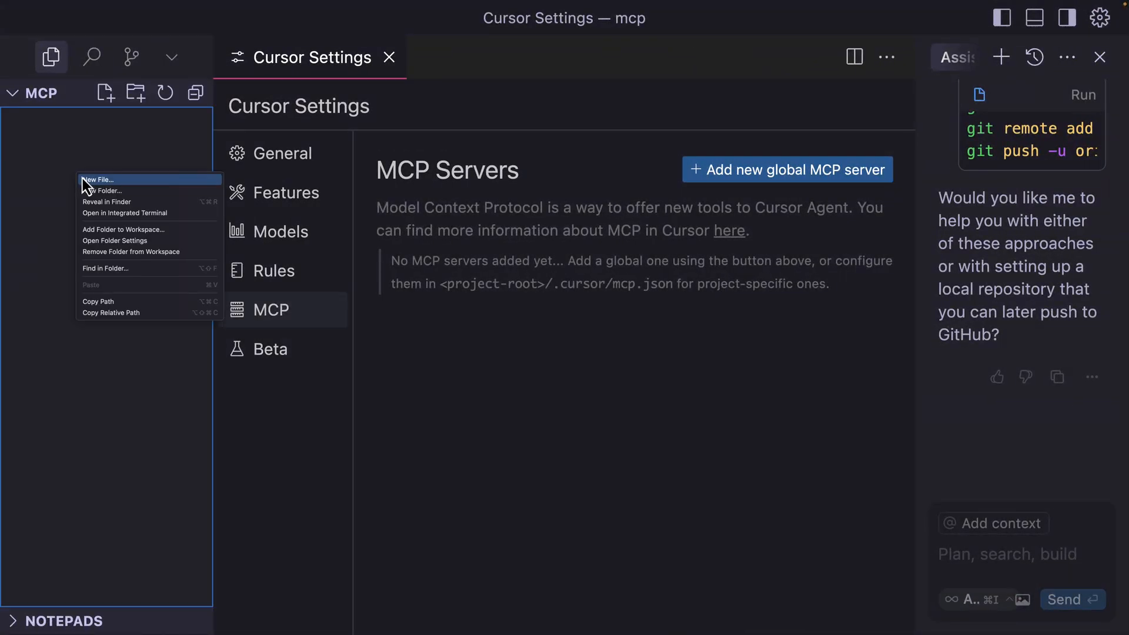
- Create .cursor/mcp.json with the Smithery GitHub server config and token, then close it
{"action": "left_click", "coordinate": [99, 180]}
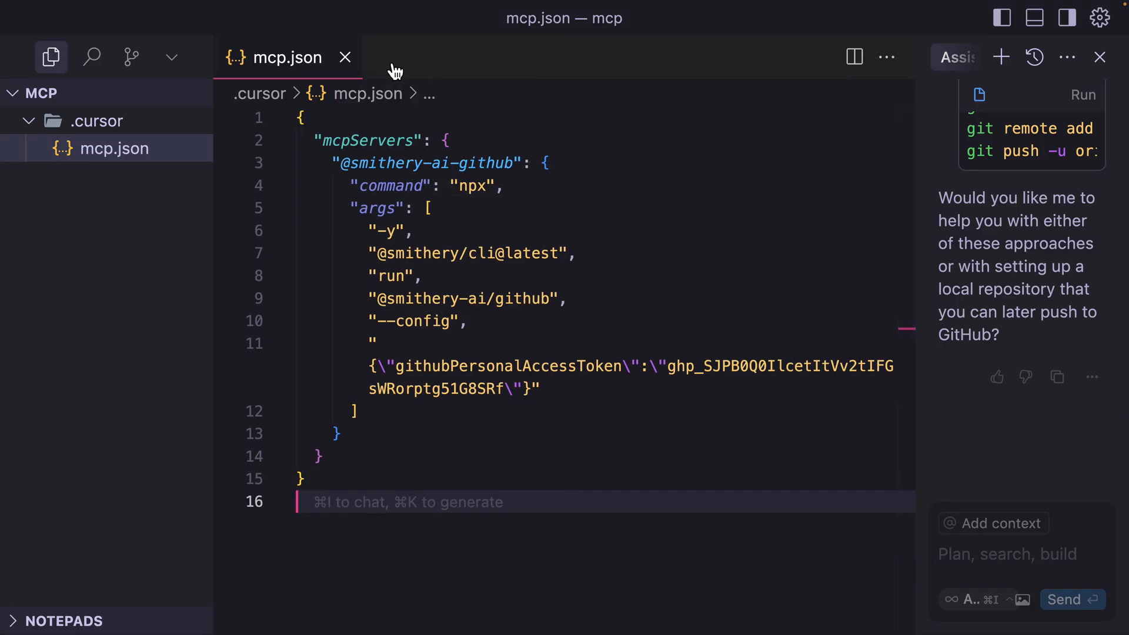
{"action": "left_click", "coordinate": [344, 58]}
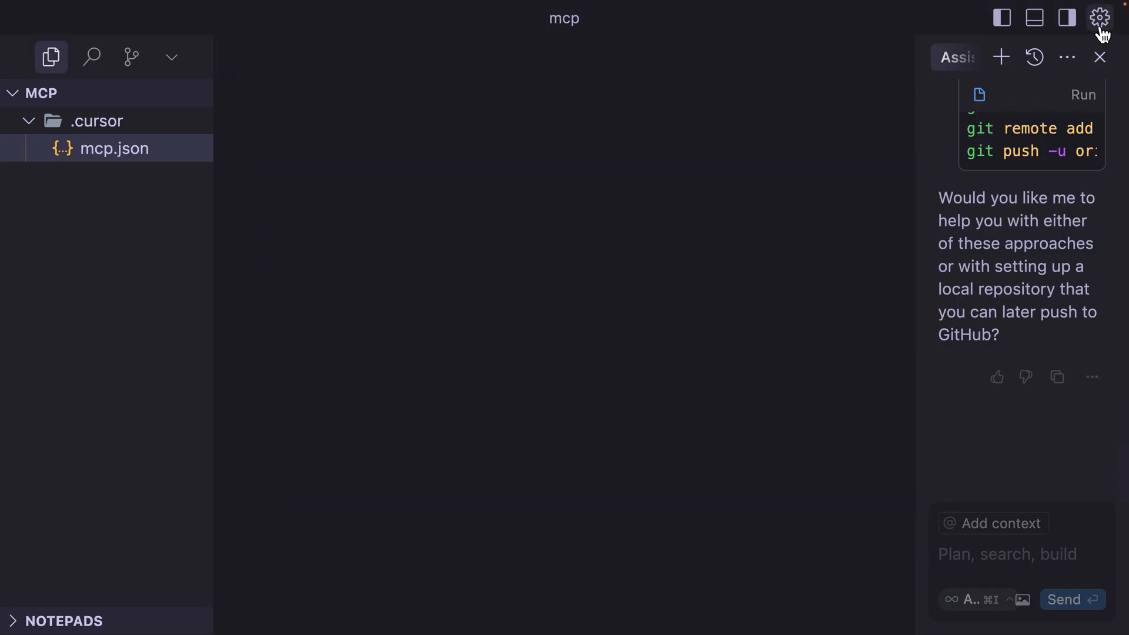
- Show the MCP settings listing the project's smithery-ai-github server and its tools
{"action": "left_click", "coordinate": [1101, 17]}
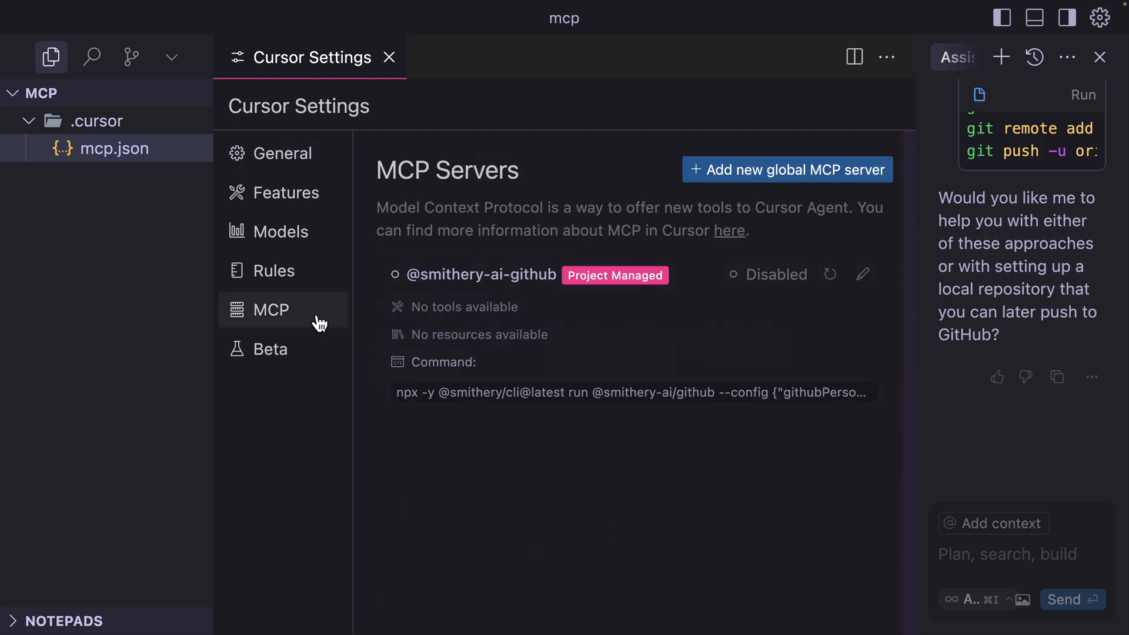
{"action": "mouse_move", "coordinate": [407, 272]}
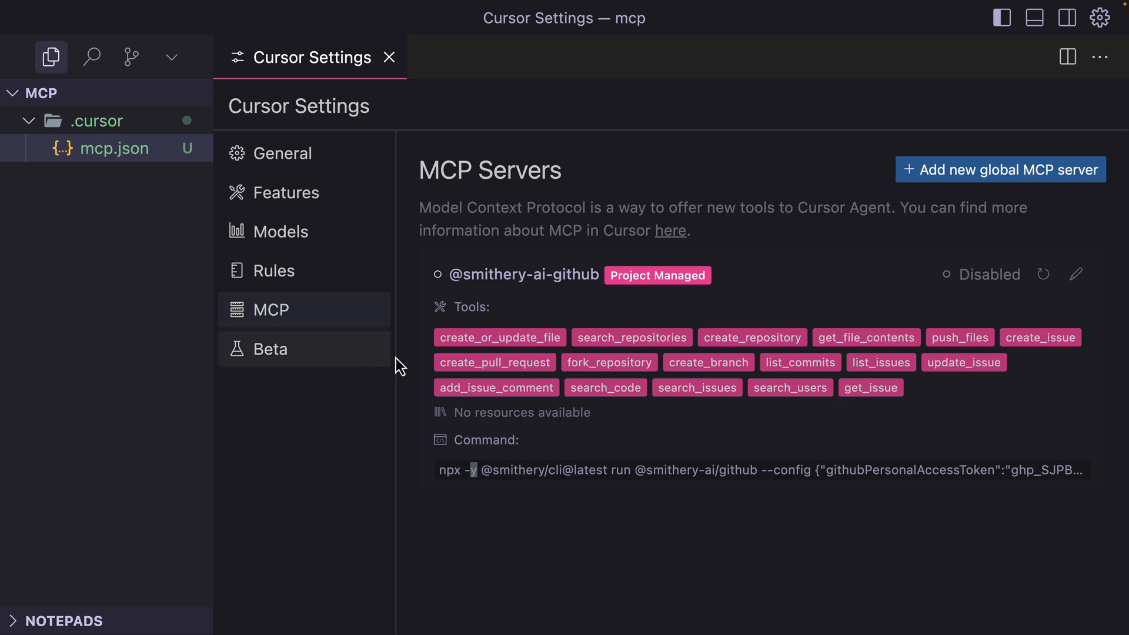
{"action": "mouse_move", "coordinate": [499, 338]}
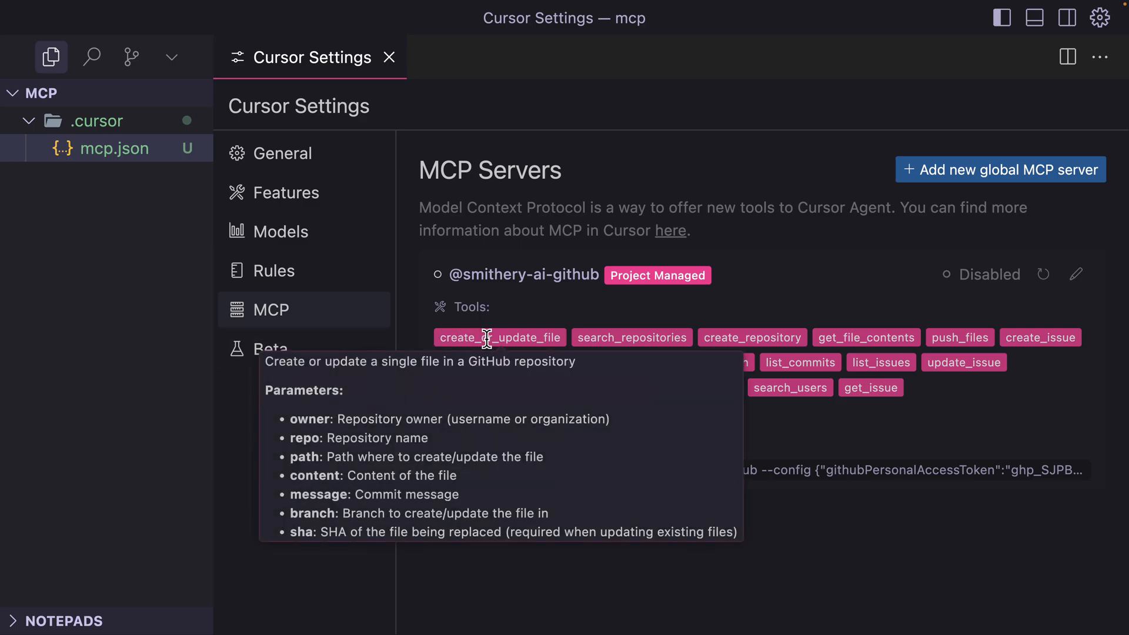
{"action": "mouse_move", "coordinate": [504, 340]}
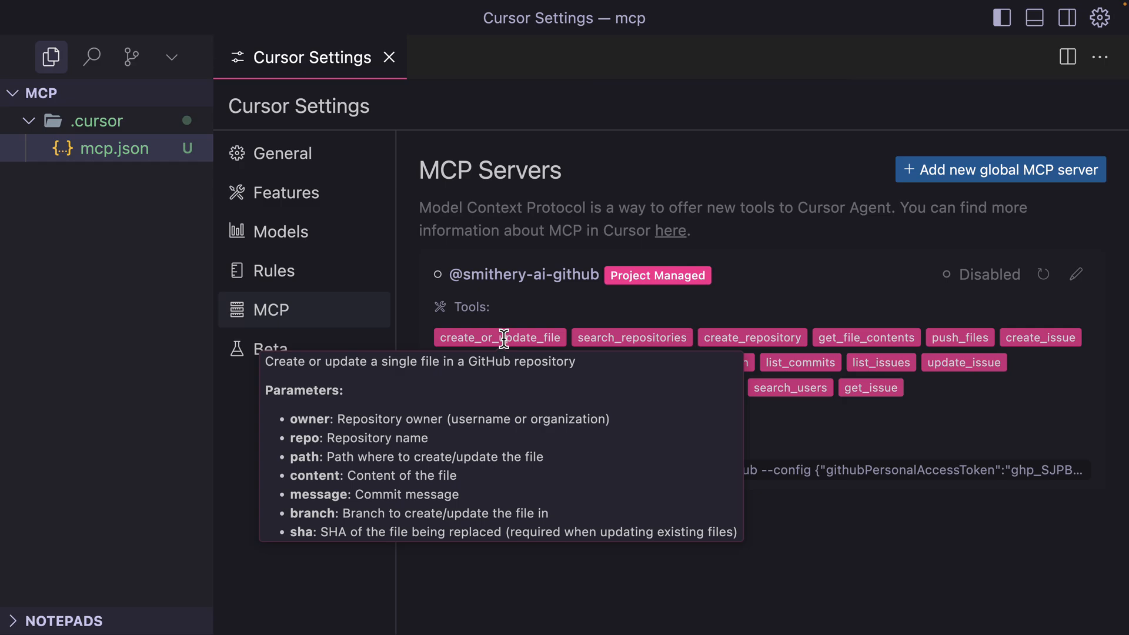
{"action": "mouse_move", "coordinate": [756, 320]}
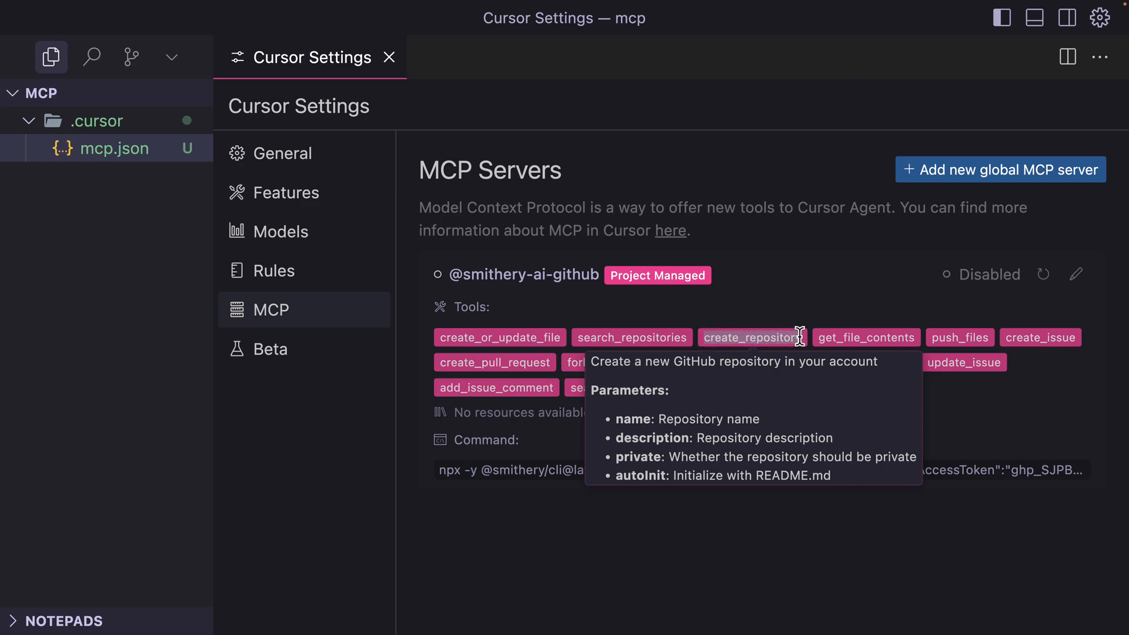
{"action": "mouse_move", "coordinate": [1066, 41]}
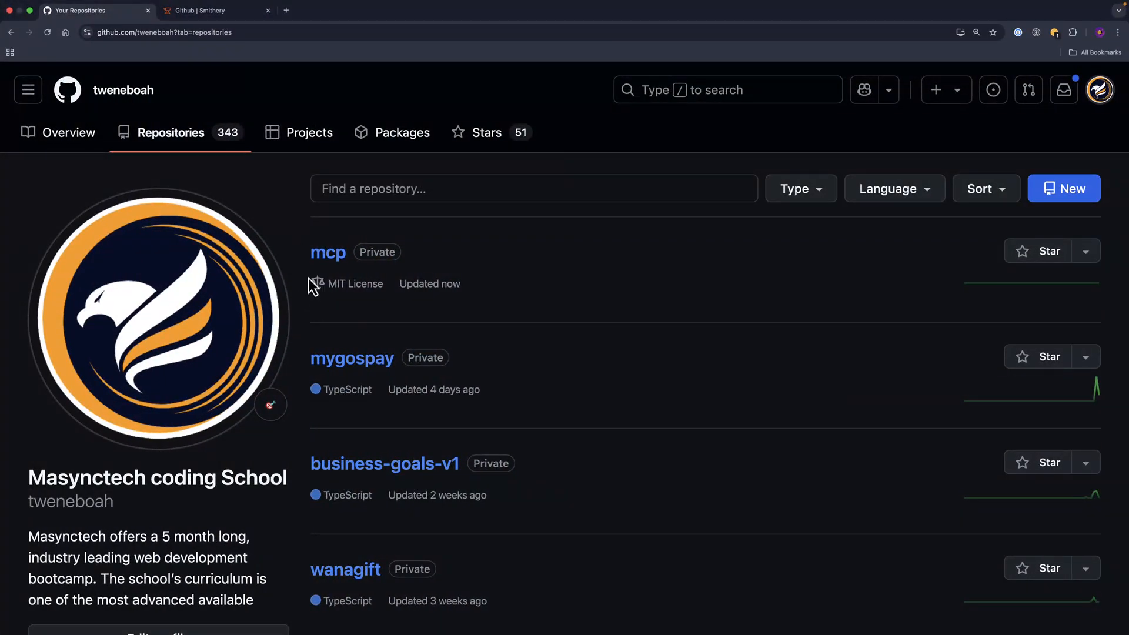
{"action": "mouse_move", "coordinate": [287, 258]}
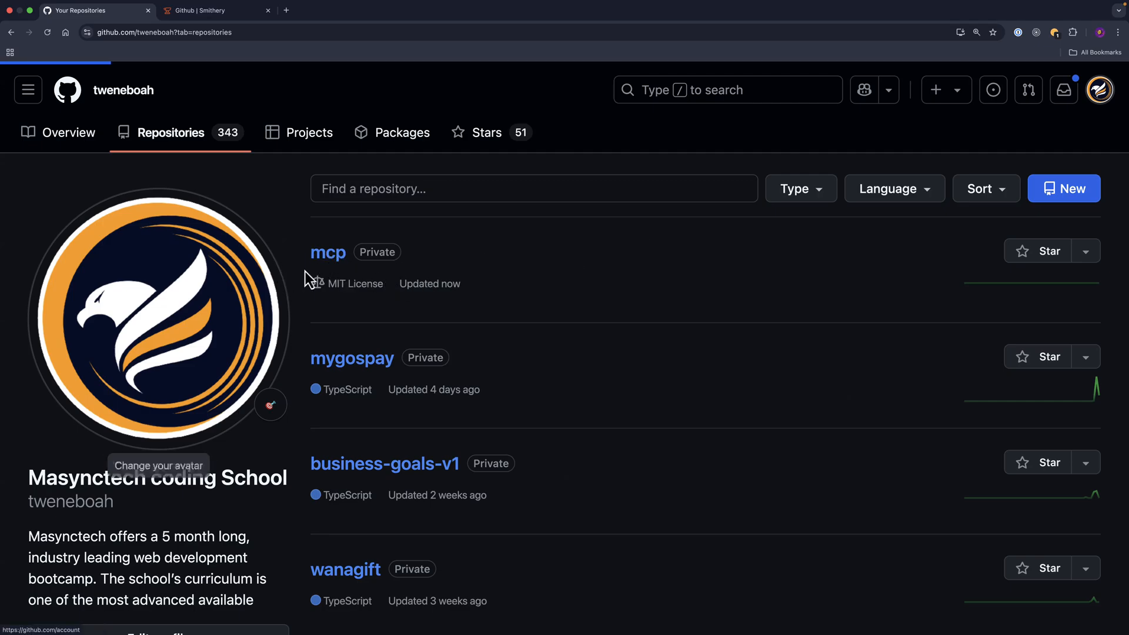
- Open the new private mcp repository with its README and MIT license, then return to the Smithery server page
{"action": "left_click", "coordinate": [328, 253]}
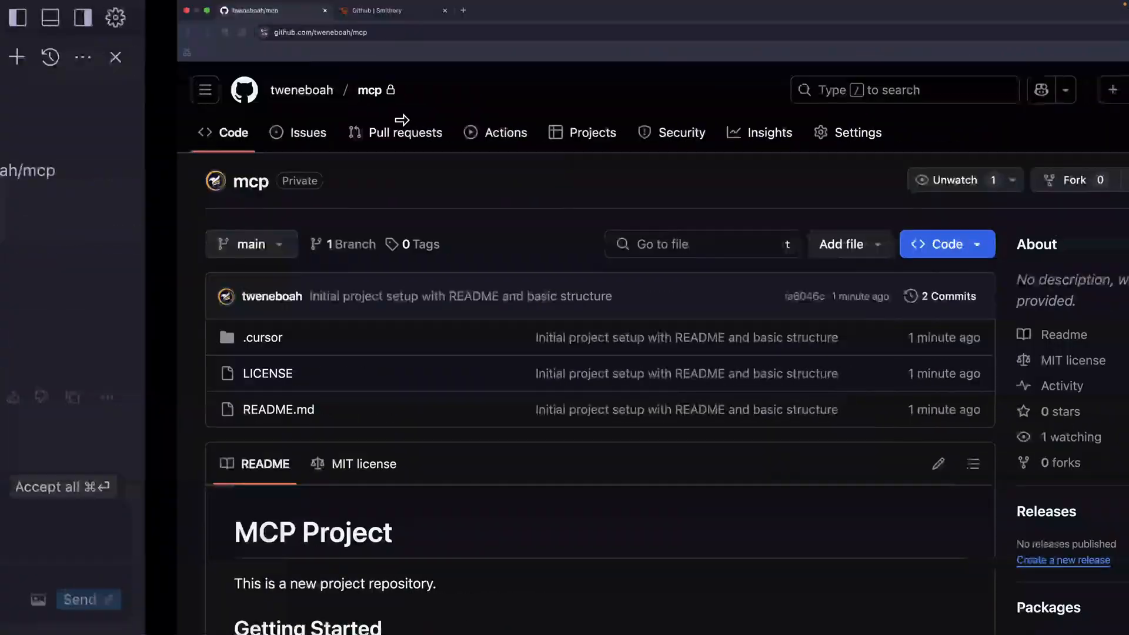
{"action": "left_click", "coordinate": [390, 10]}
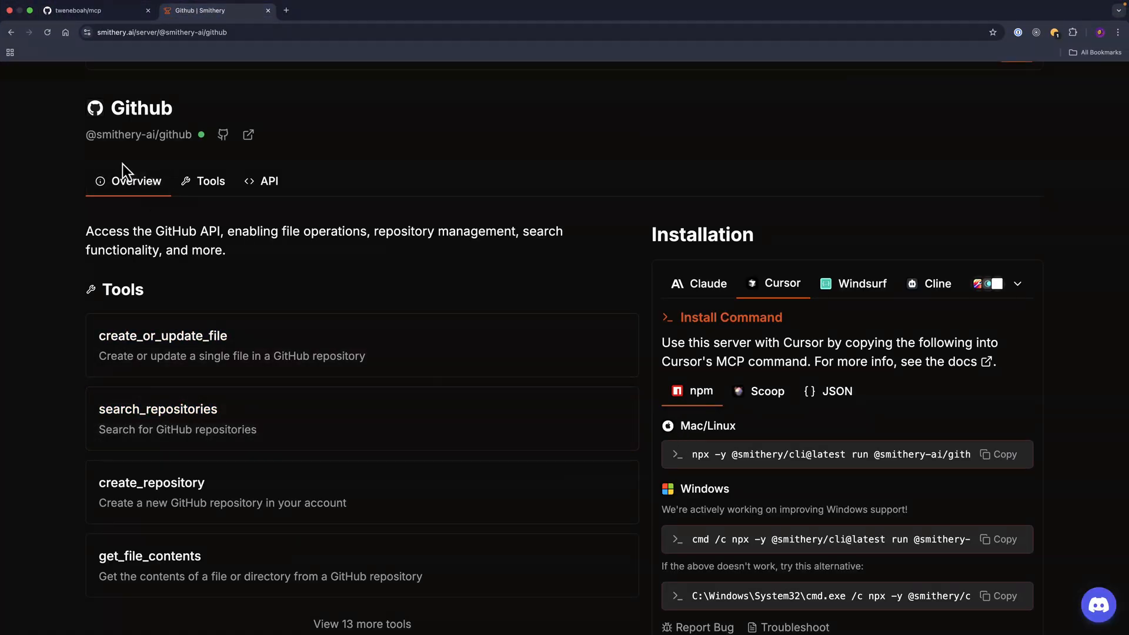